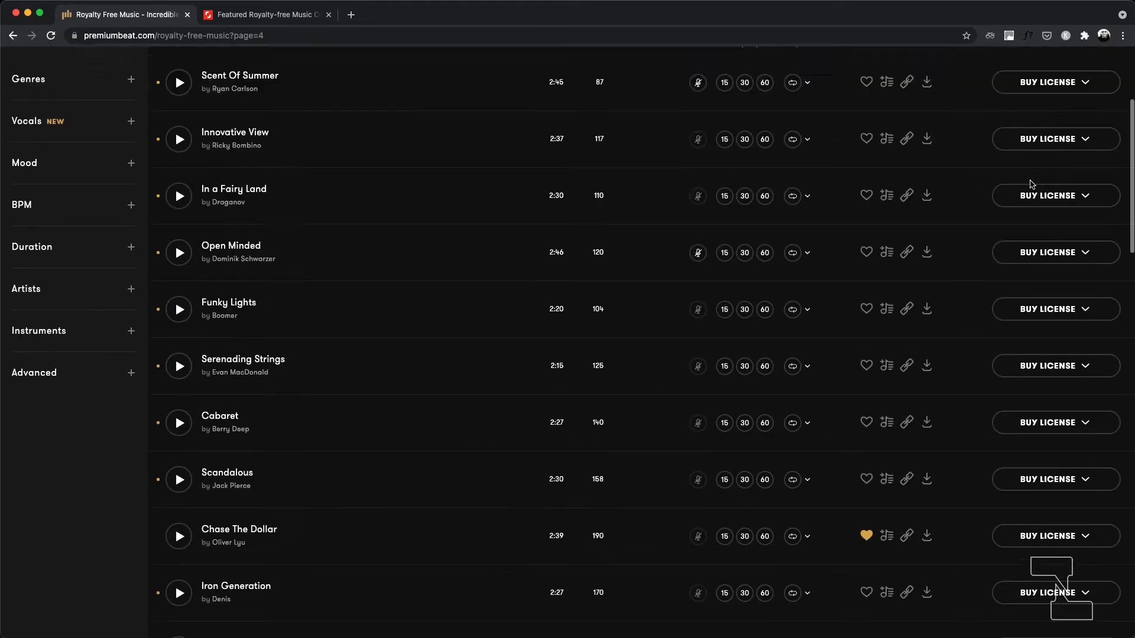
- View PremiumBeat's language choices, then switch to the Shutterstock music tab
{"action": "scroll", "scroll_direction": "down", "scroll_amount": 3}
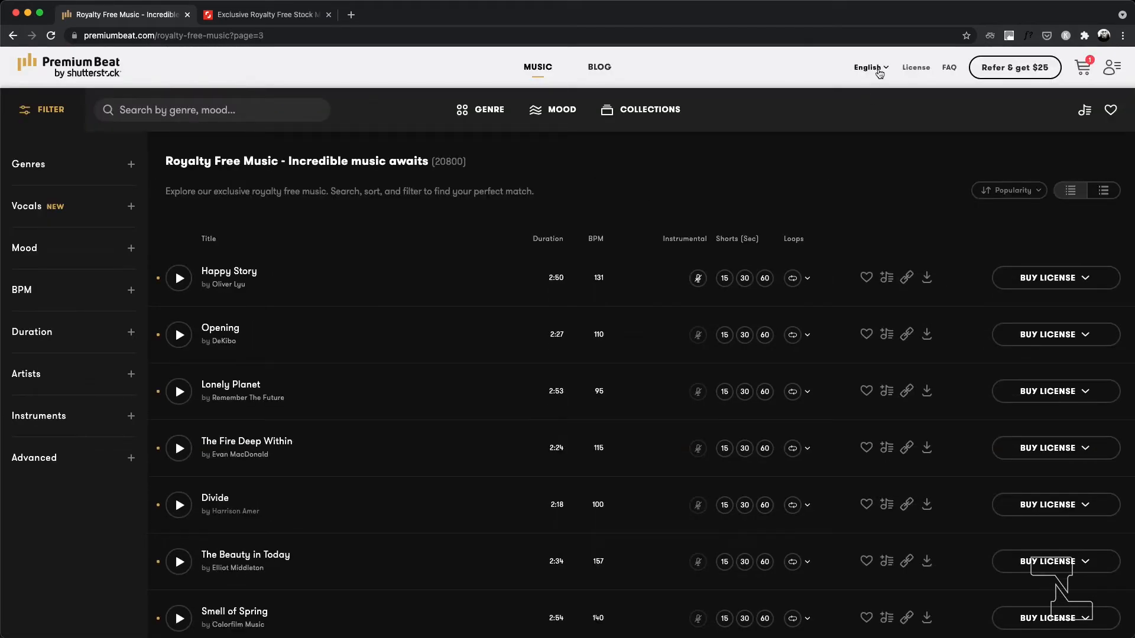
{"action": "left_click", "coordinate": [871, 67]}
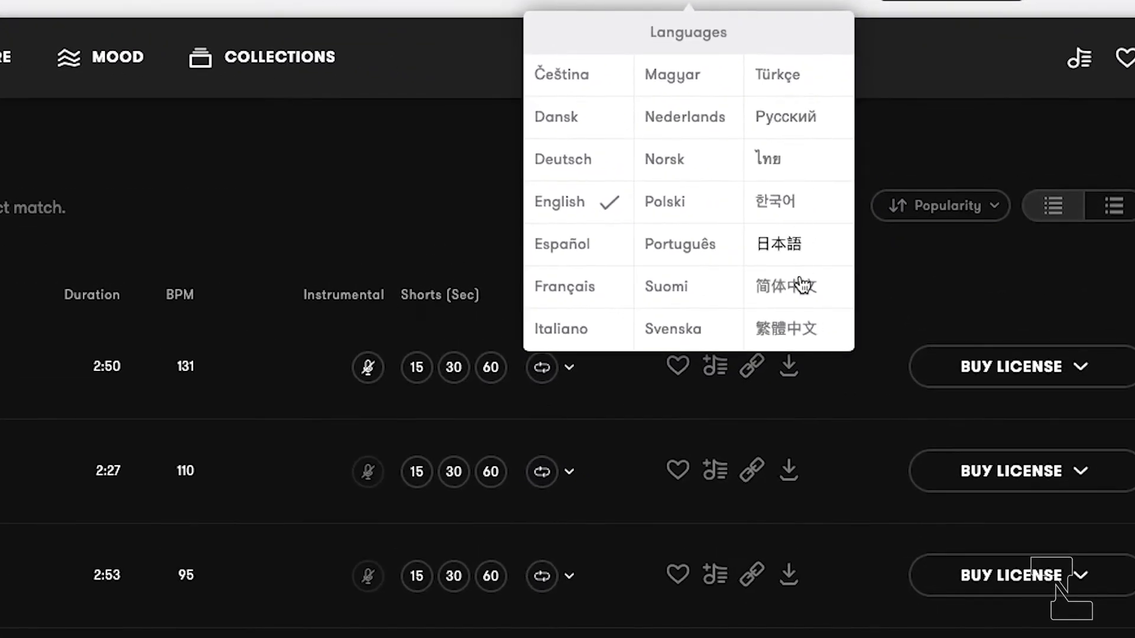
{"action": "mouse_move", "coordinate": [845, 339]}
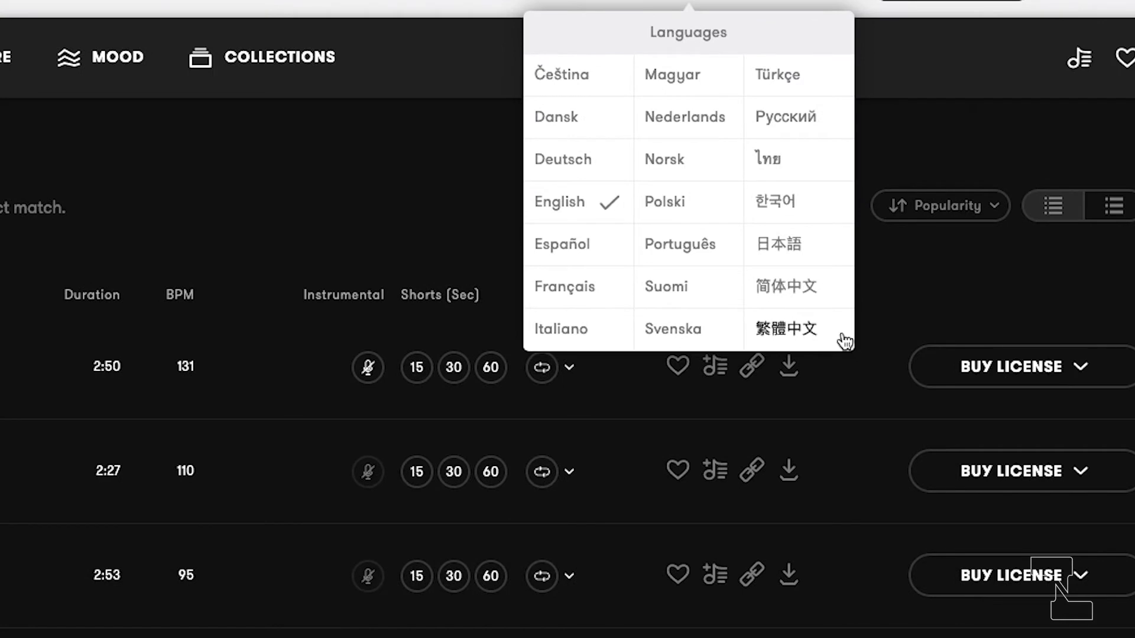
{"action": "left_click", "coordinate": [267, 14]}
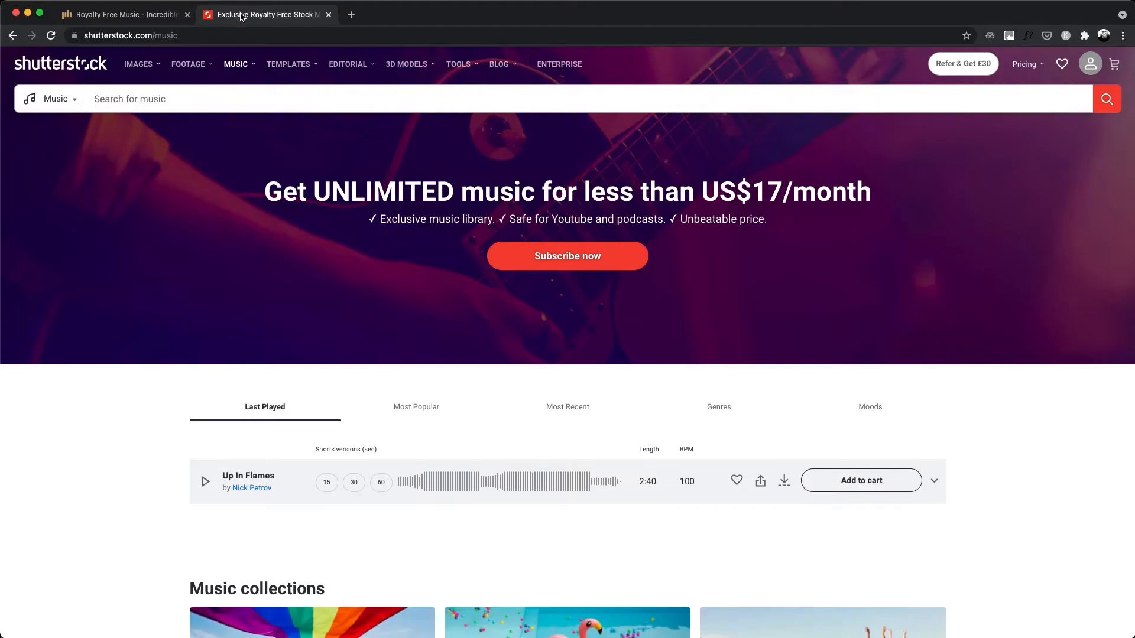
{"action": "mouse_move", "coordinate": [421, 271]}
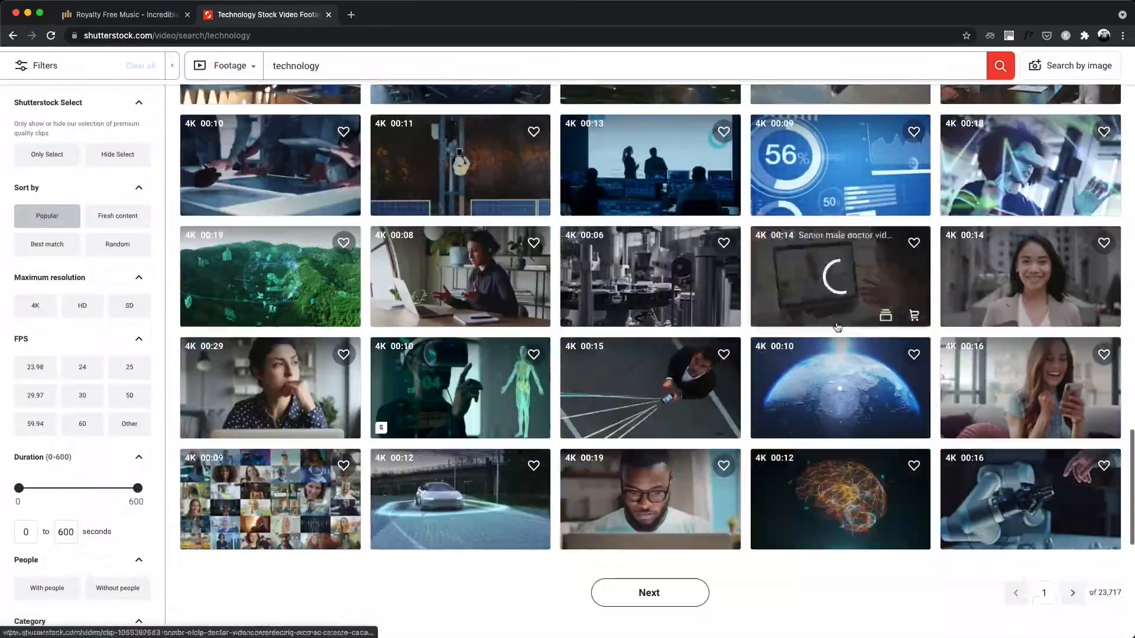
- Browse Shutterstock's technology footage results and return to the PremiumBeat tab
{"action": "left_click", "coordinate": [129, 367]}
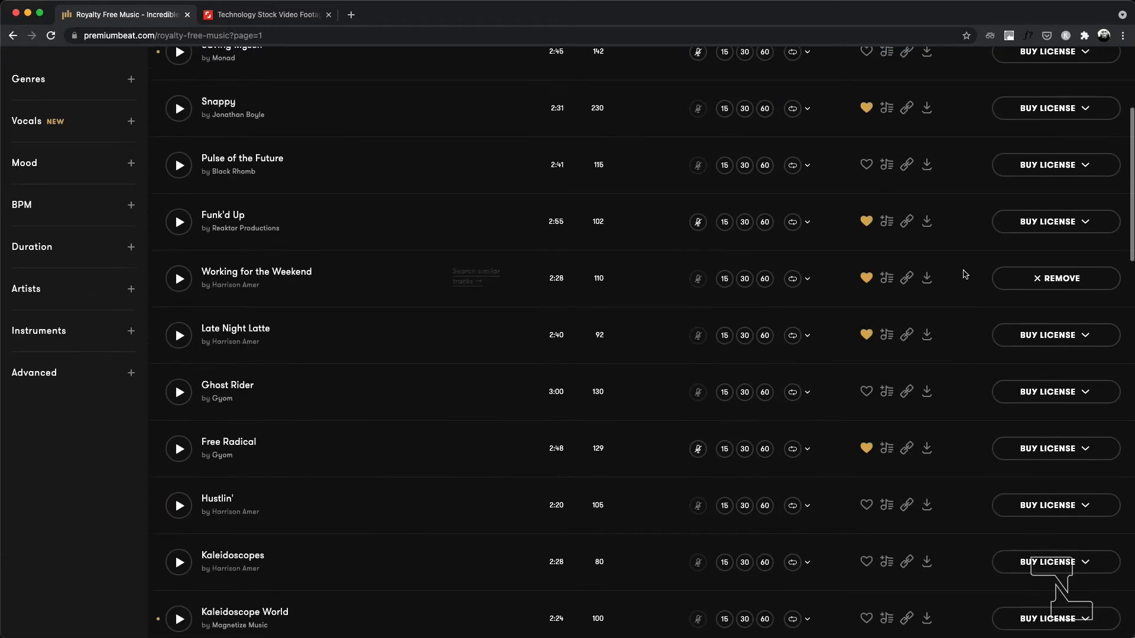
- Preview Working for the Weekend and Late Night Latte, then open Working for the Weekend's page
{"action": "scroll", "scroll_direction": "up", "scroll_amount": 3}
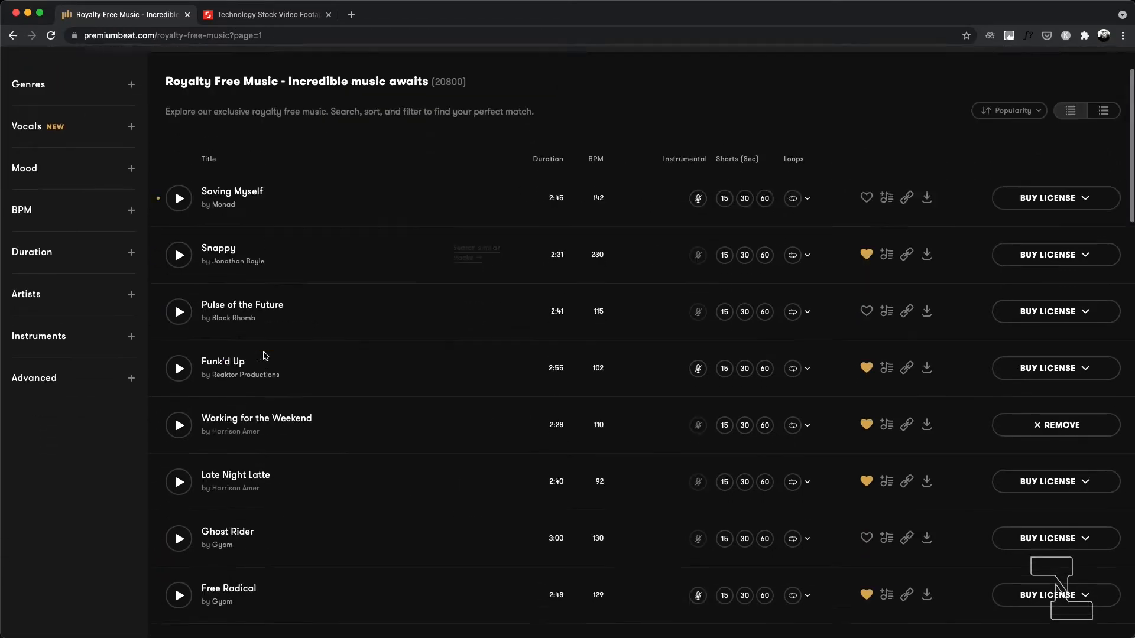
{"action": "left_click", "coordinate": [178, 424]}
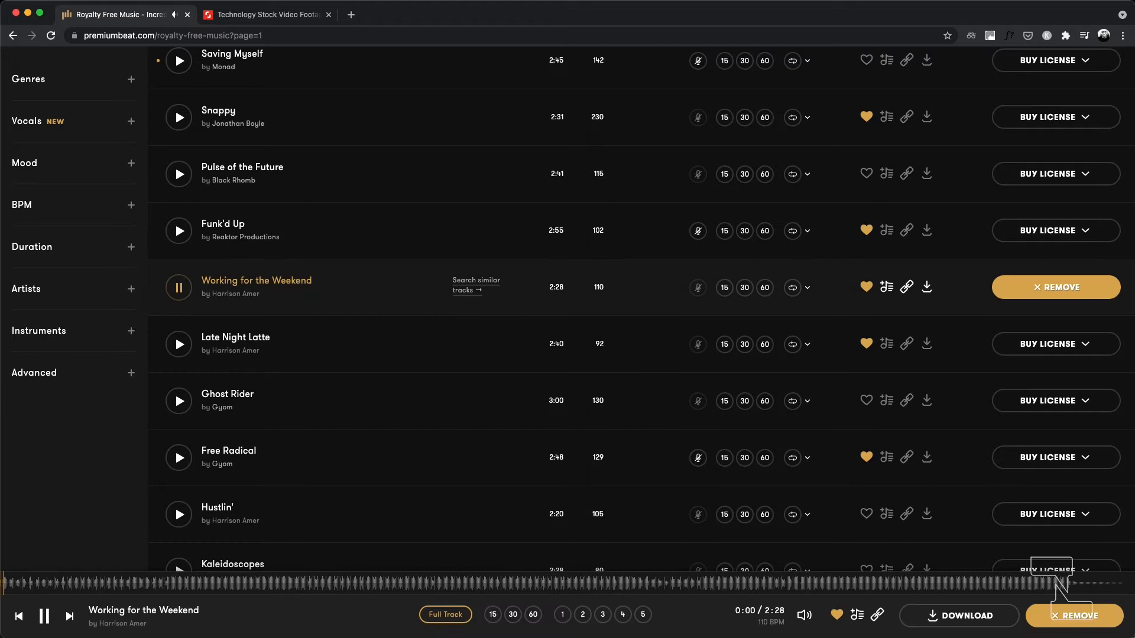
{"action": "scroll", "scroll_direction": "down", "scroll_amount": 3}
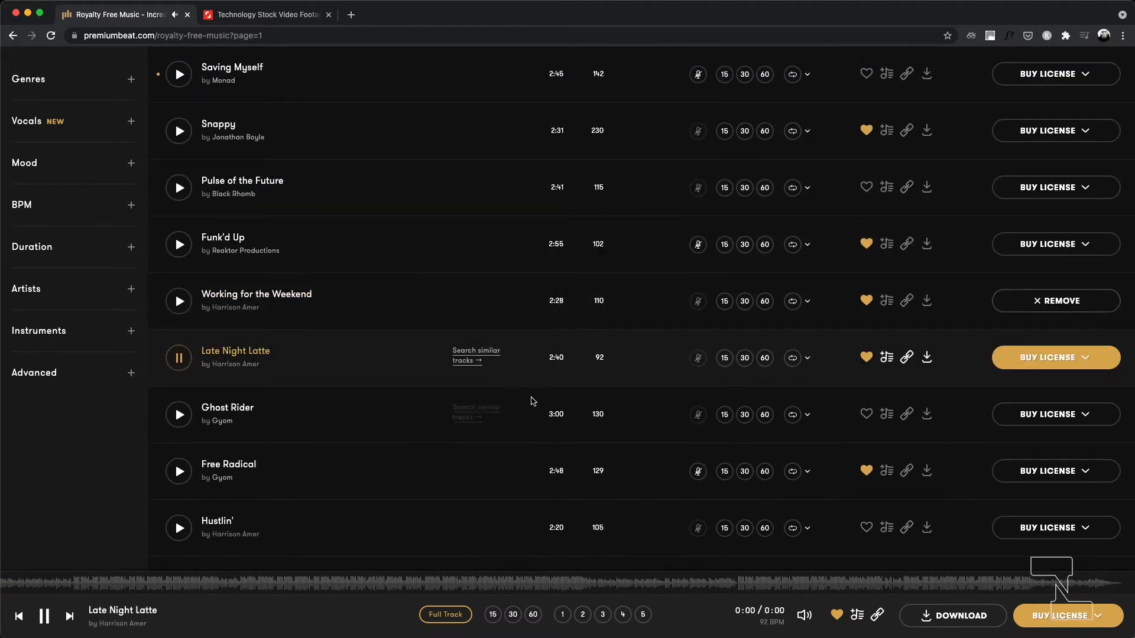
{"action": "left_click", "coordinate": [177, 301]}
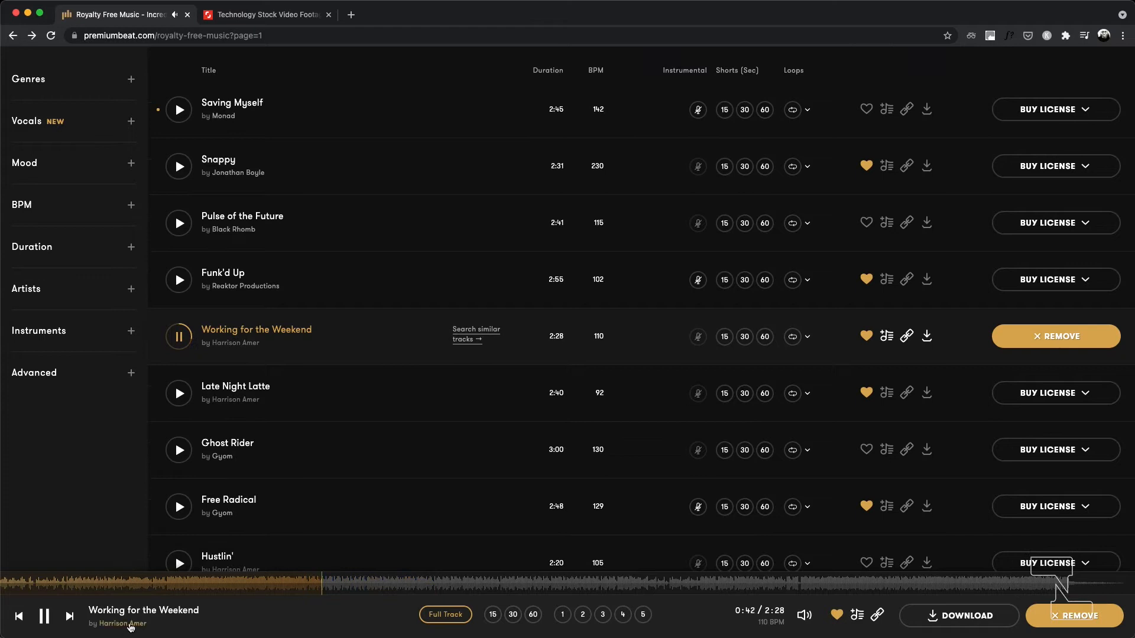
{"action": "left_click", "coordinate": [256, 329]}
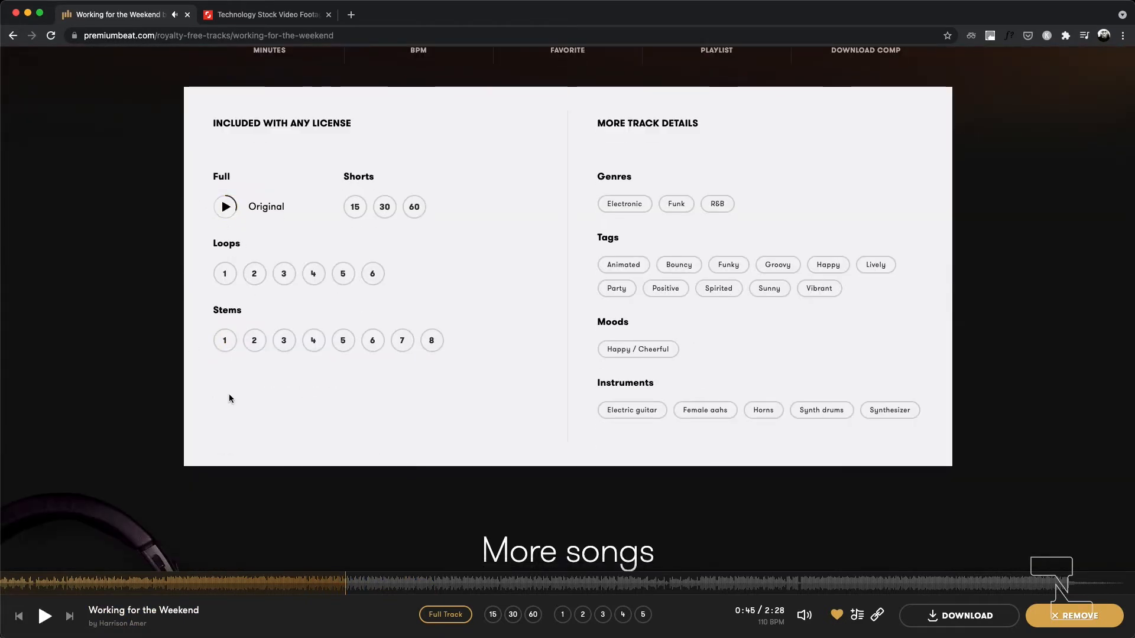
{"action": "mouse_move", "coordinate": [381, 400]}
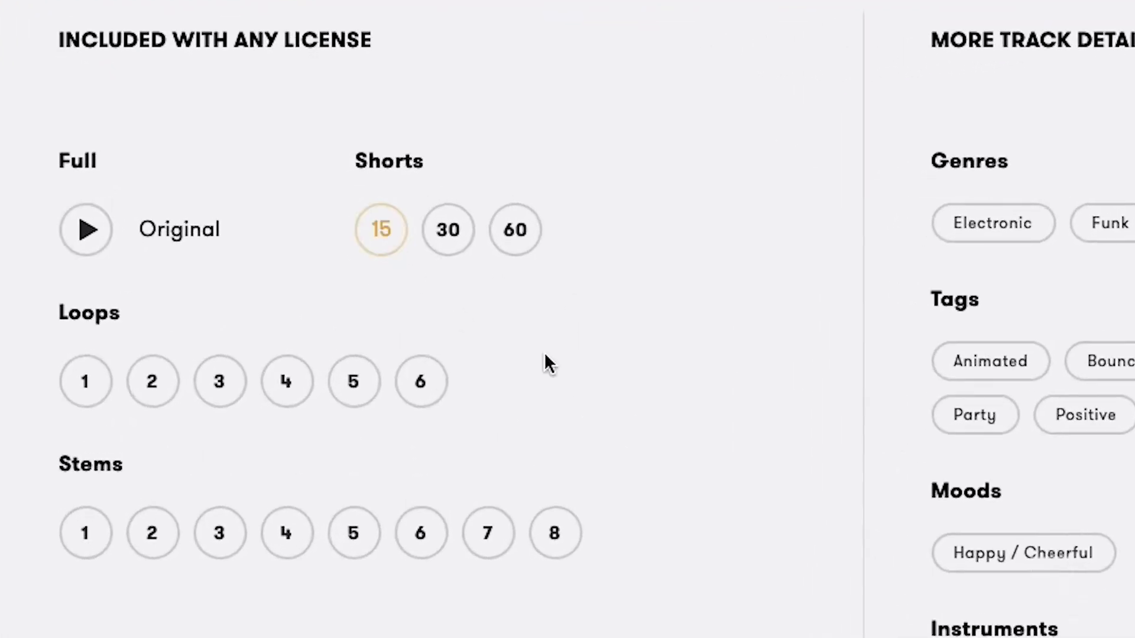
- Play the 30, 60 and 15-second shorts of Working for the Weekend
{"action": "left_click", "coordinate": [448, 229]}
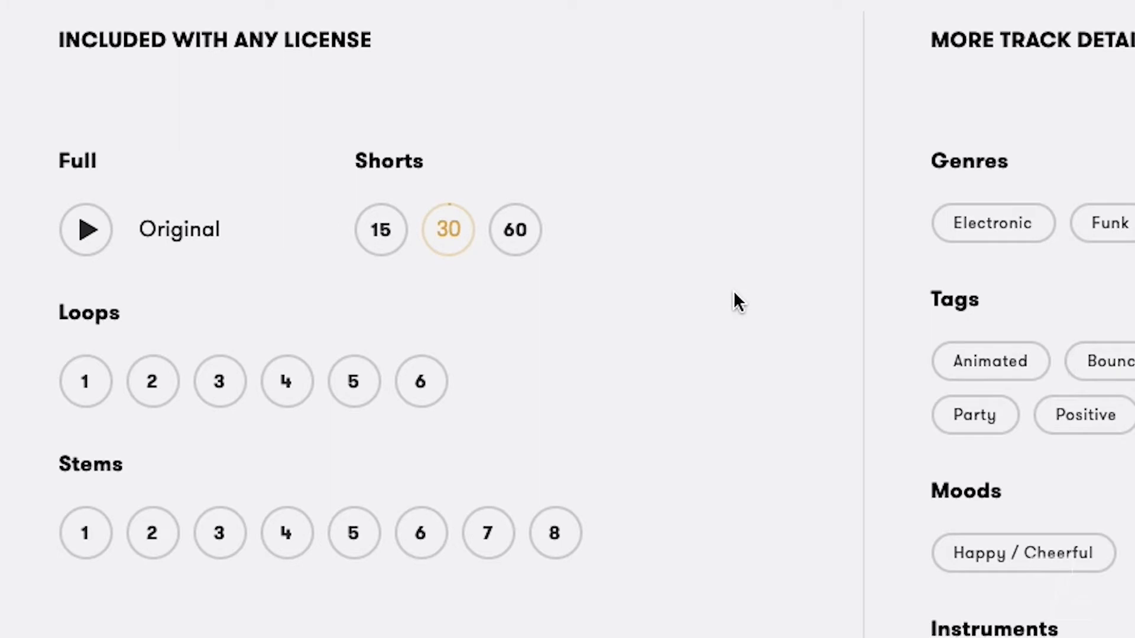
{"action": "left_click", "coordinate": [515, 229]}
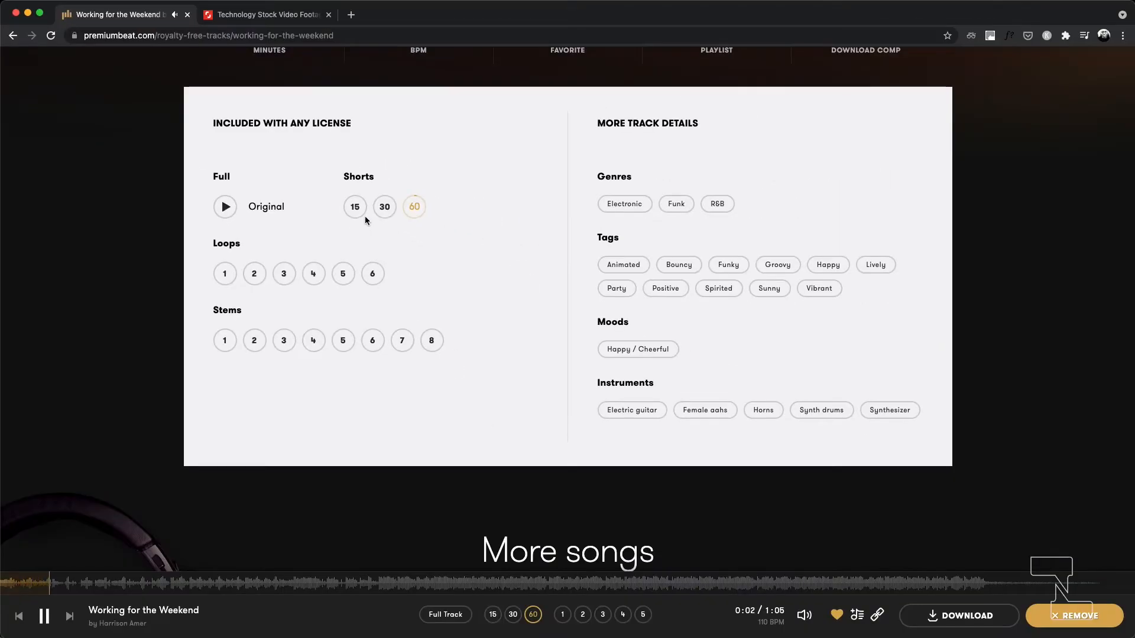
{"action": "left_click", "coordinate": [354, 206]}
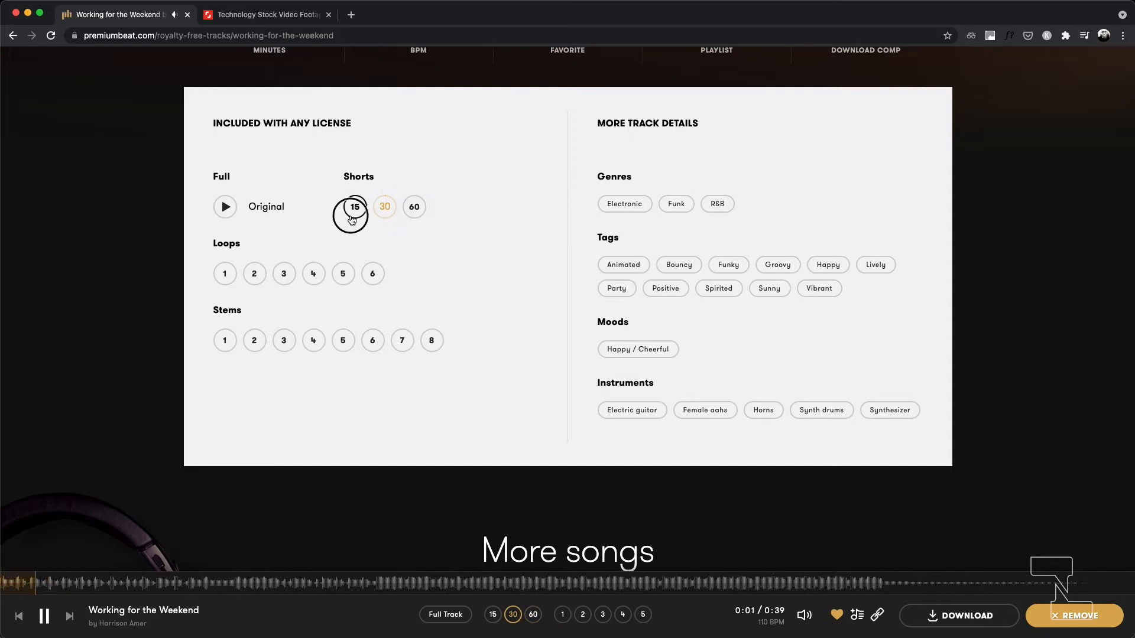
{"action": "left_click", "coordinate": [351, 206]}
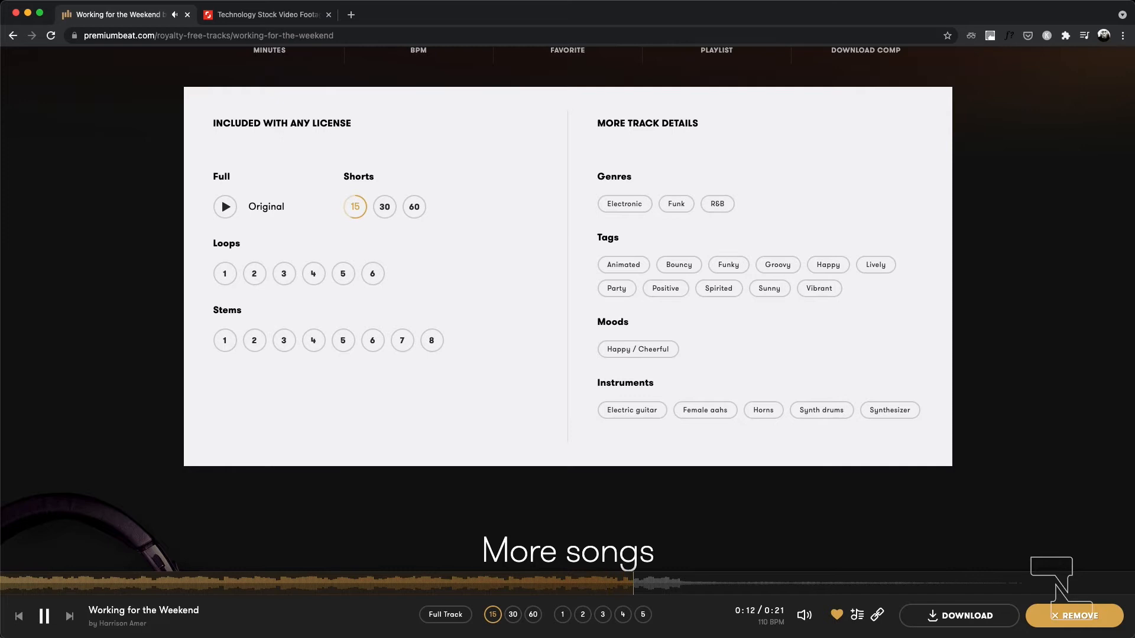
{"action": "mouse_move", "coordinate": [525, 293]}
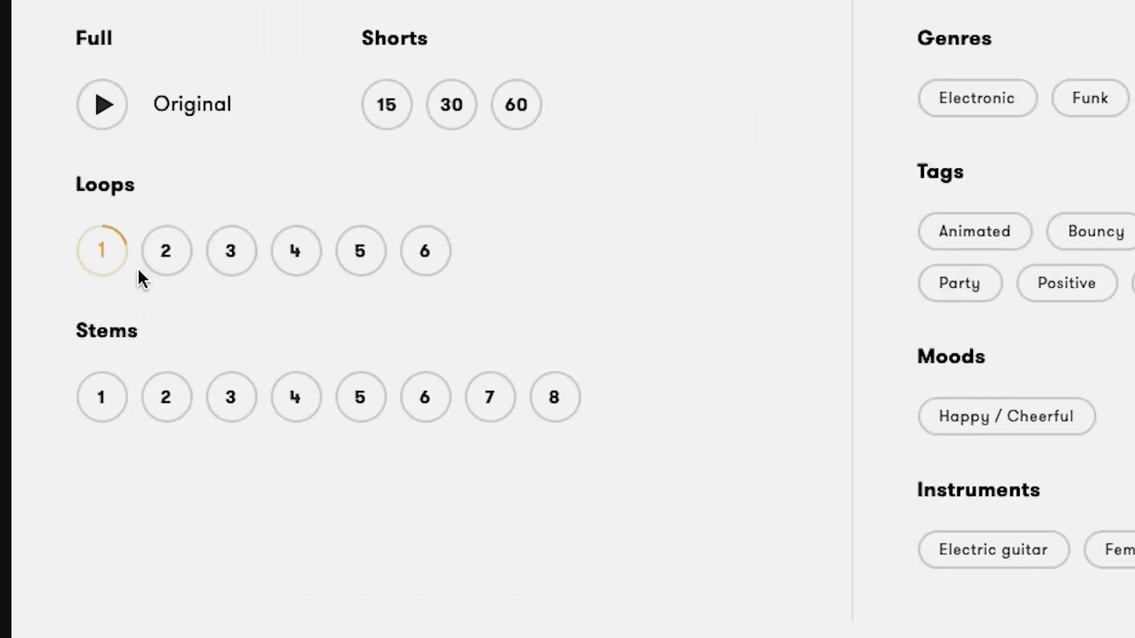
- Preview Working for the Weekend's loops one through six, ending at the page top
{"action": "left_click", "coordinate": [166, 250]}
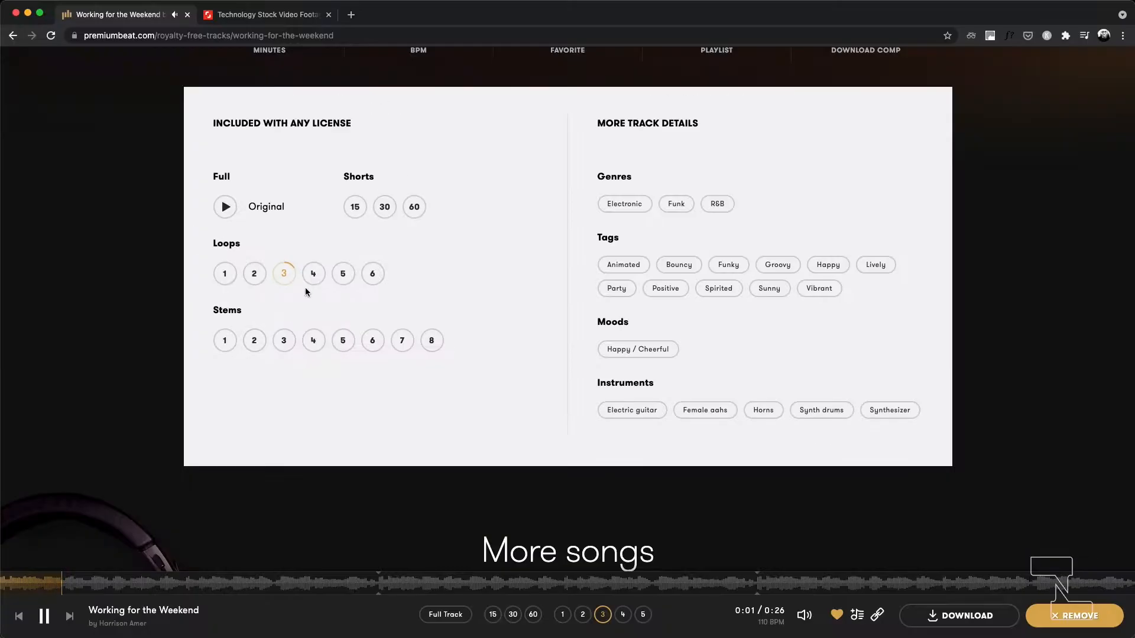
{"action": "left_click", "coordinate": [313, 274]}
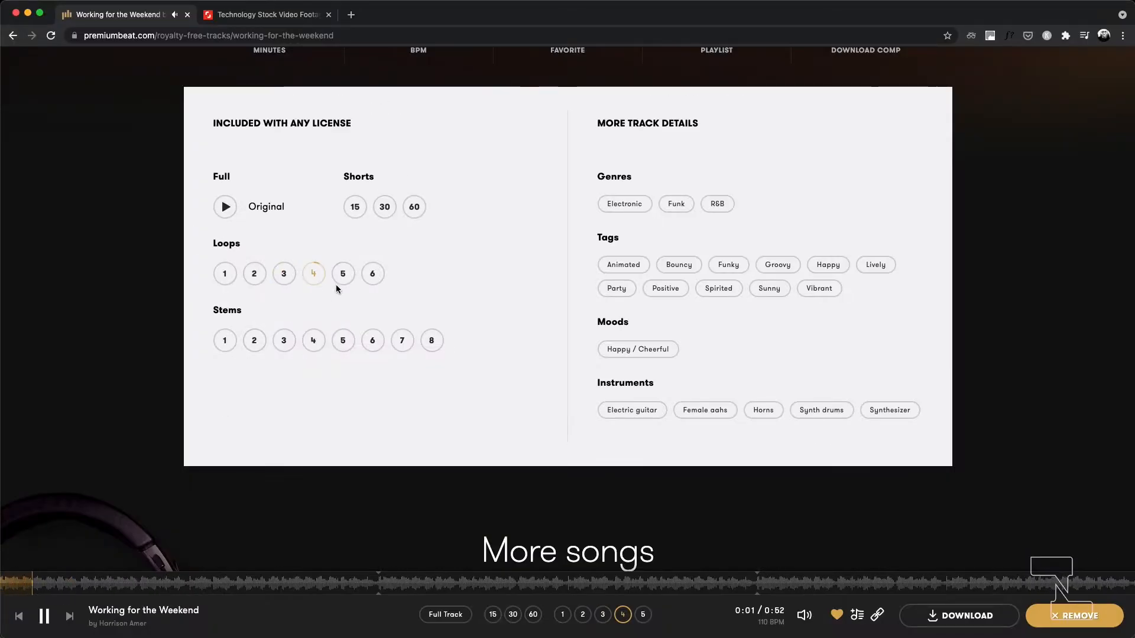
{"action": "left_click", "coordinate": [342, 273]}
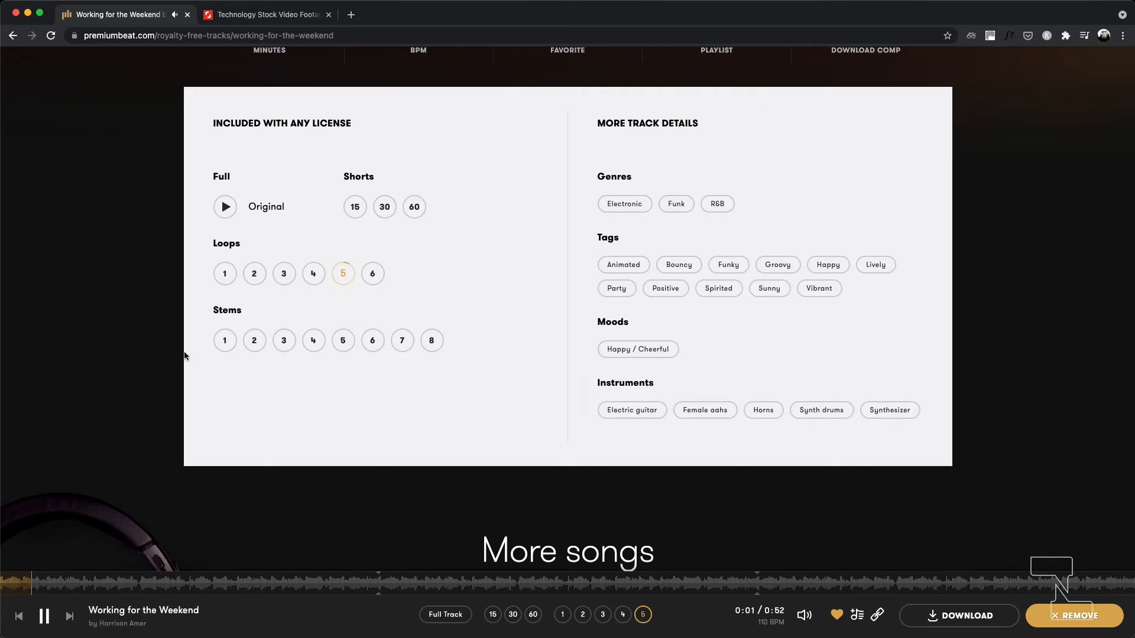
{"action": "left_click", "coordinate": [372, 274]}
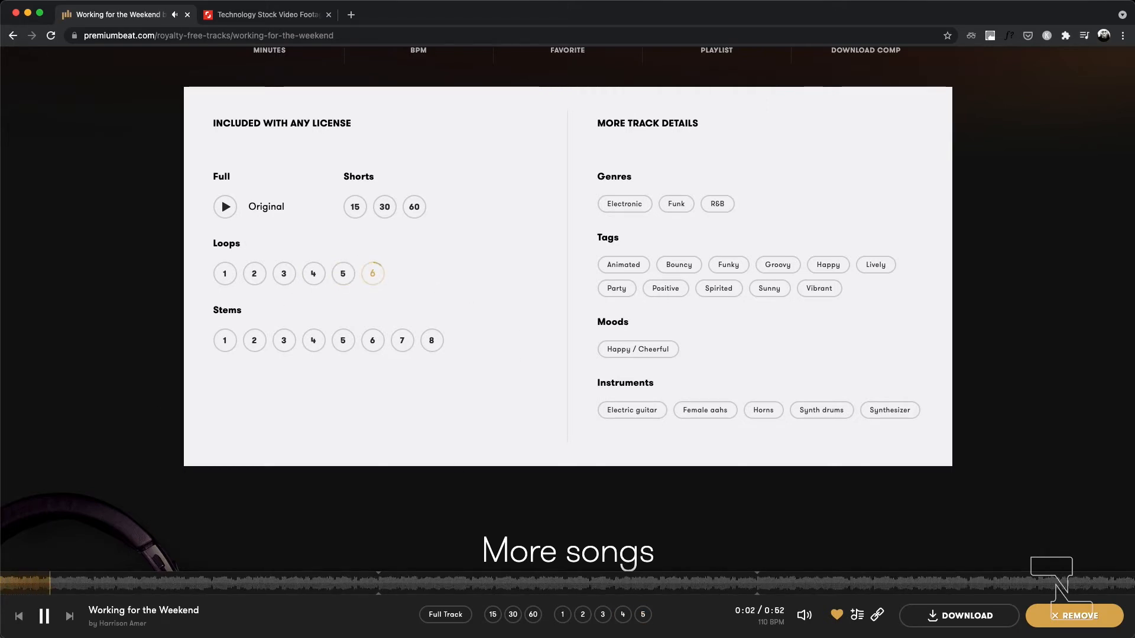
{"action": "scroll", "scroll_direction": "up", "scroll_amount": 3}
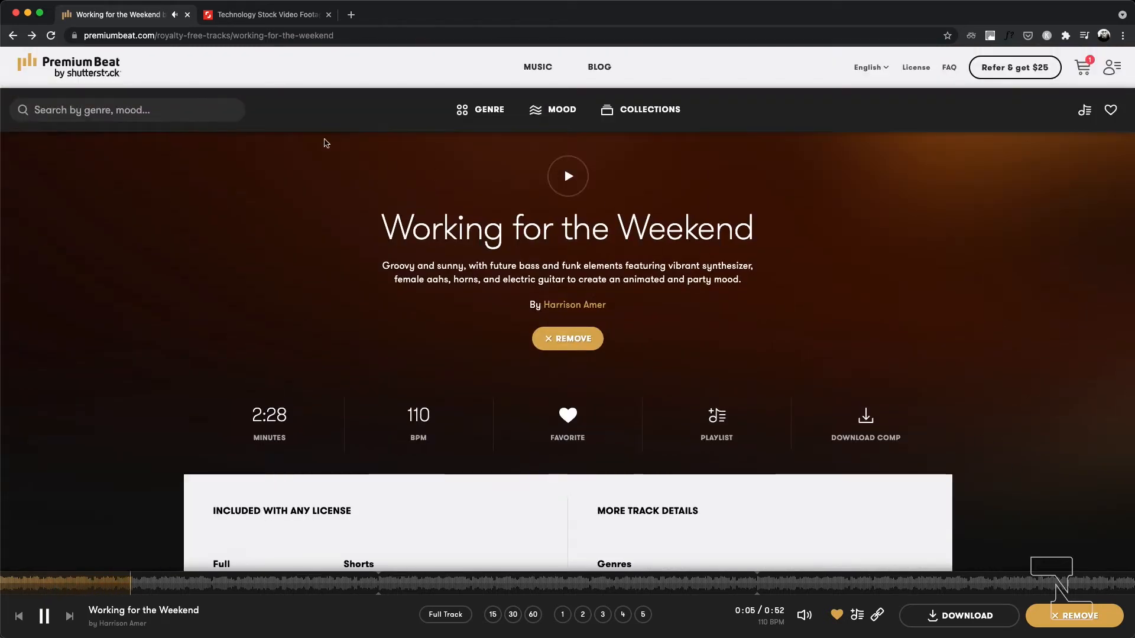
- Open the Saving Myself track page and preview its ninth loop
{"action": "left_click", "coordinate": [70, 616]}
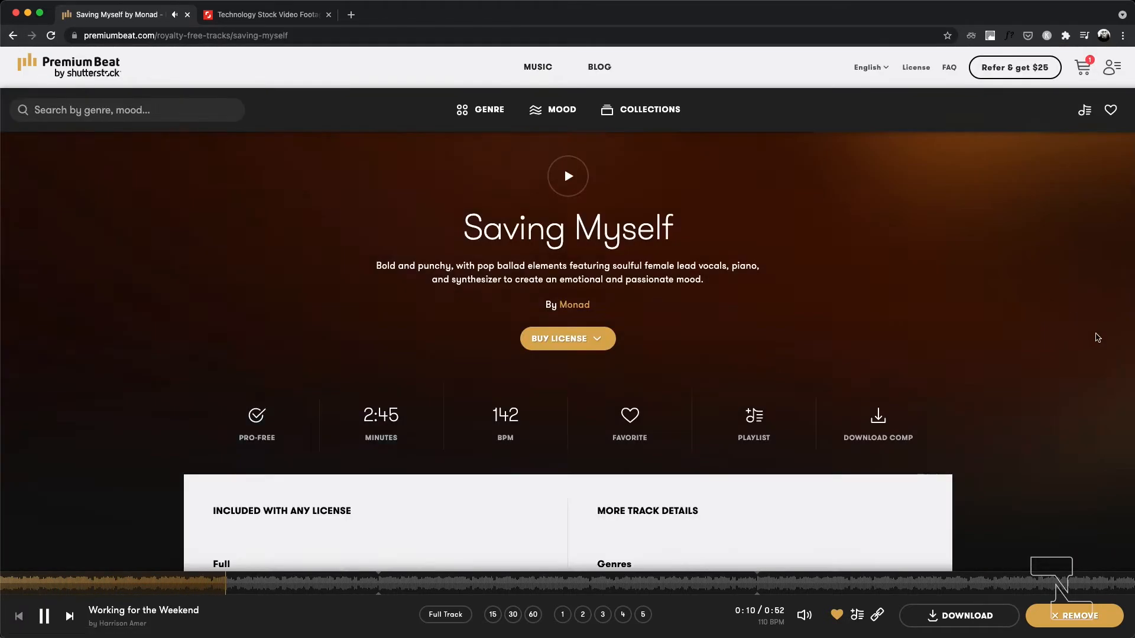
{"action": "scroll", "scroll_direction": "down", "scroll_amount": 3}
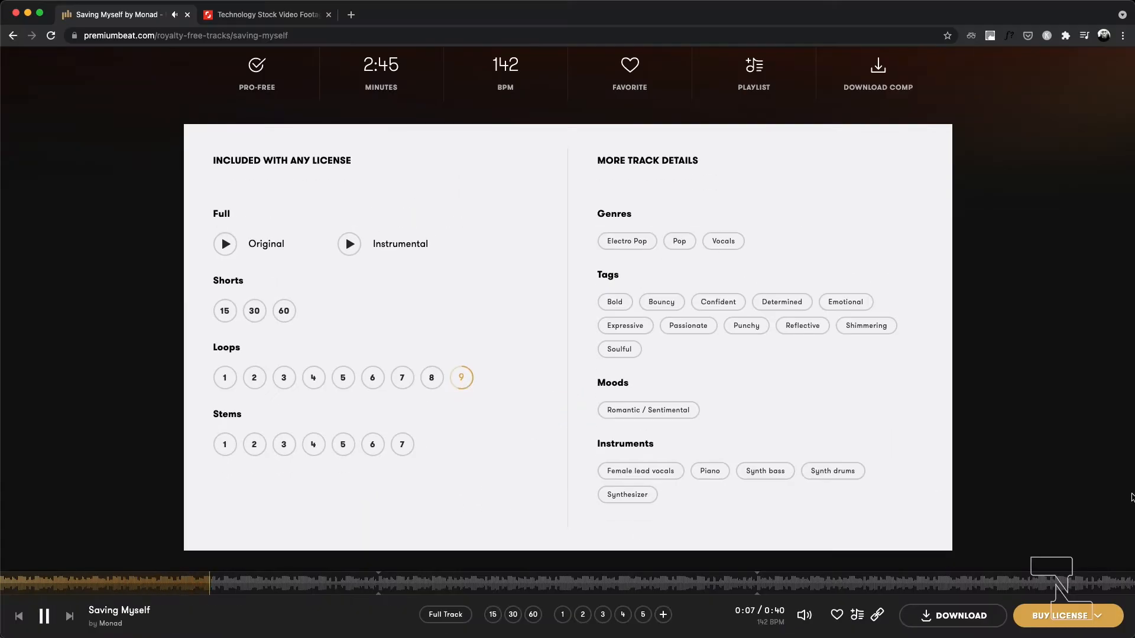
{"action": "scroll", "scroll_direction": "up", "scroll_amount": 3}
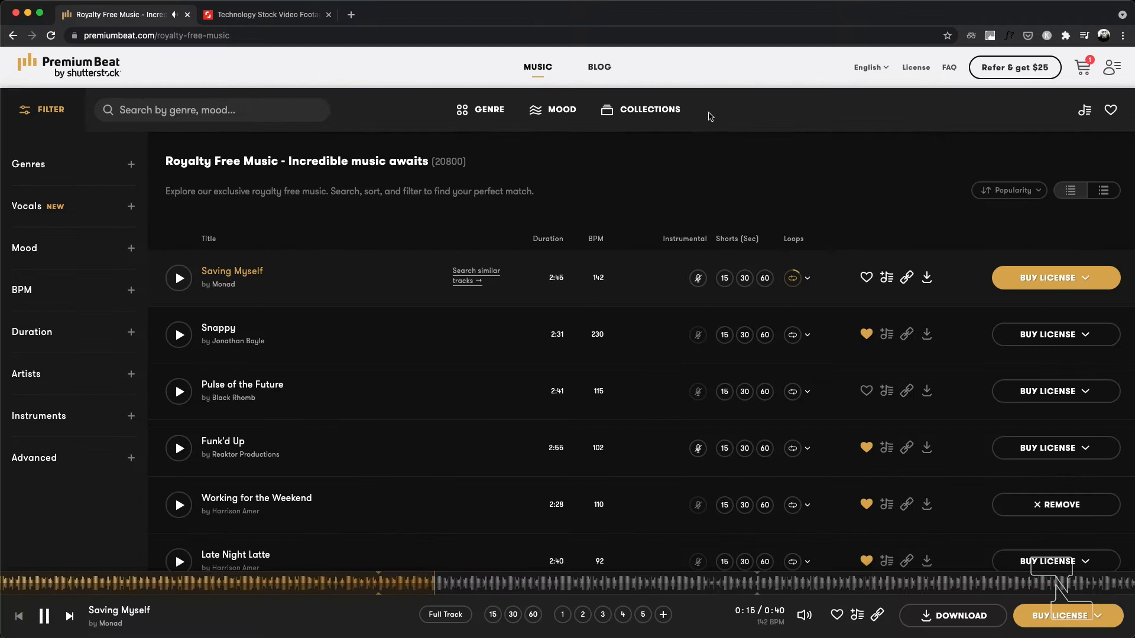
- Open the music list's Popularity dropdown to see the sorting options
{"action": "left_click", "coordinate": [560, 110]}
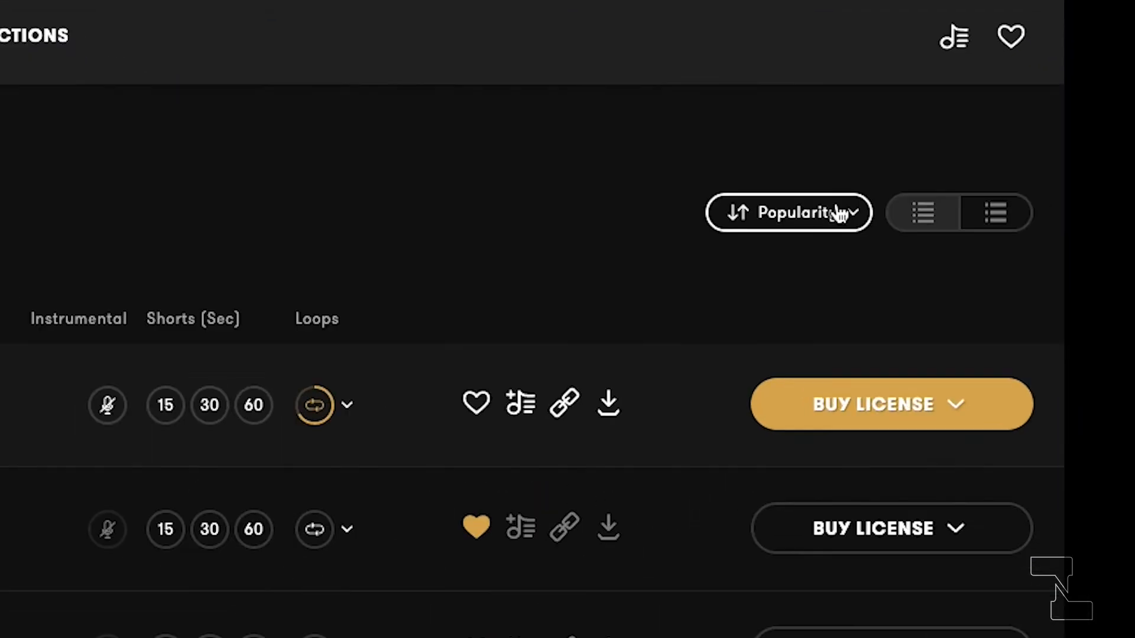
{"action": "left_click", "coordinate": [787, 212]}
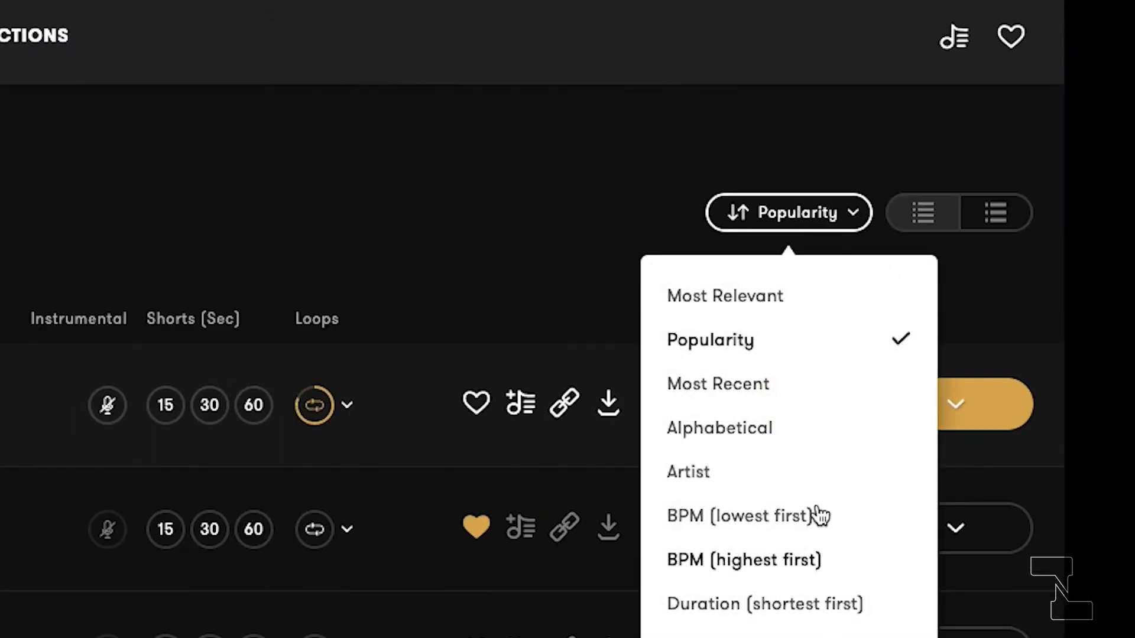
{"action": "mouse_move", "coordinate": [971, 299]}
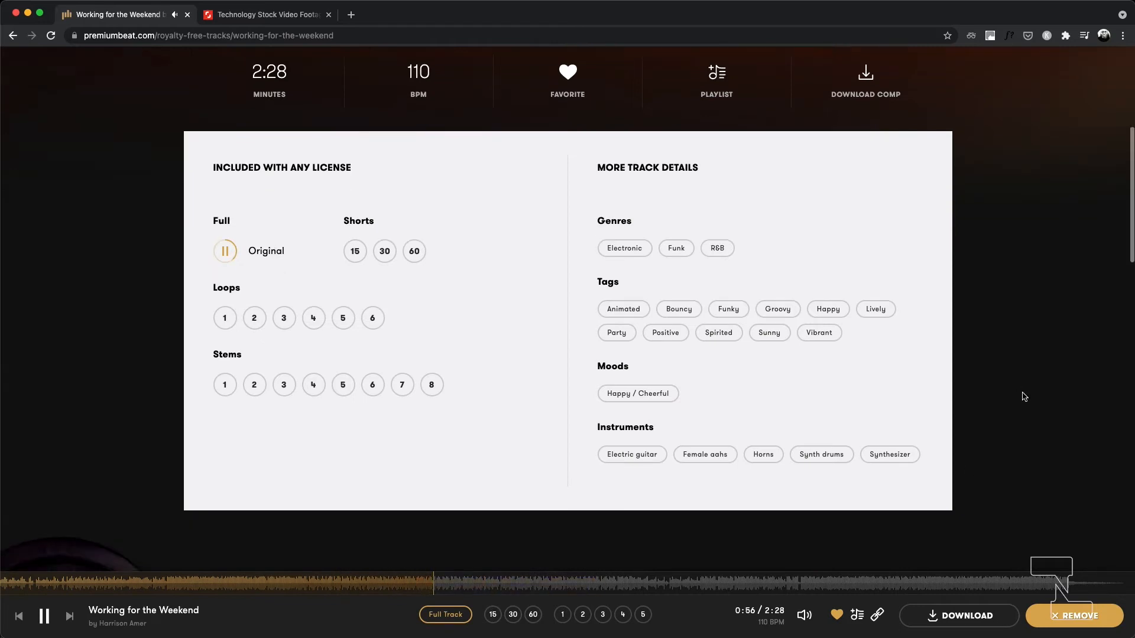
- Preview similar songs Riding on Moonlight, Vapor and Punk Disco, then favorite Punk Disco
{"action": "scroll", "scroll_direction": "down", "scroll_amount": 3}
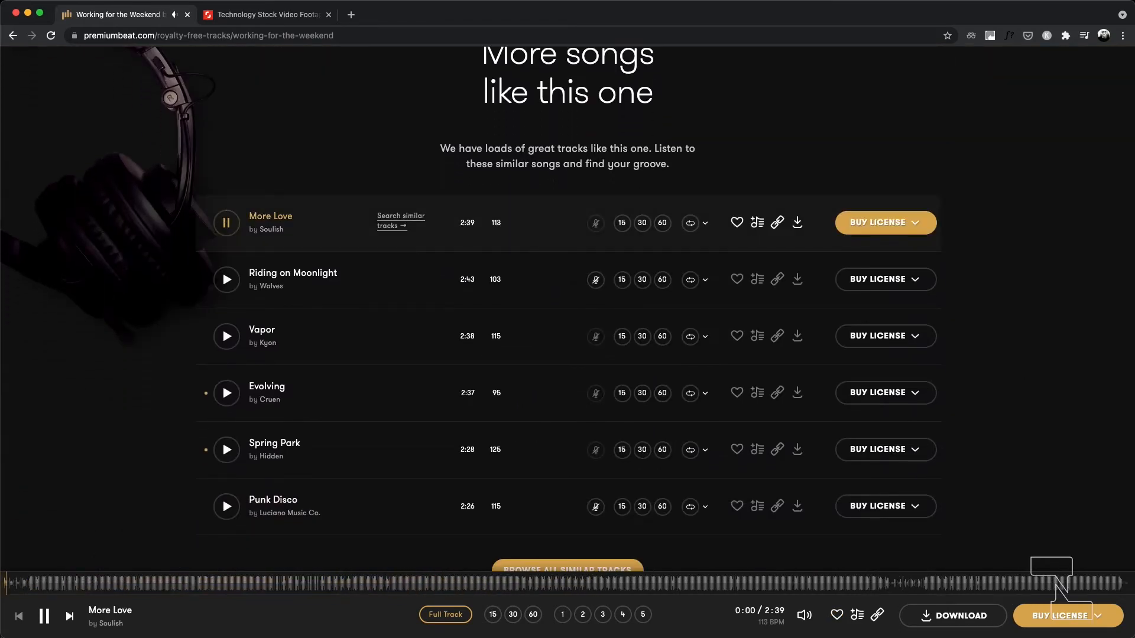
{"action": "left_click", "coordinate": [226, 279]}
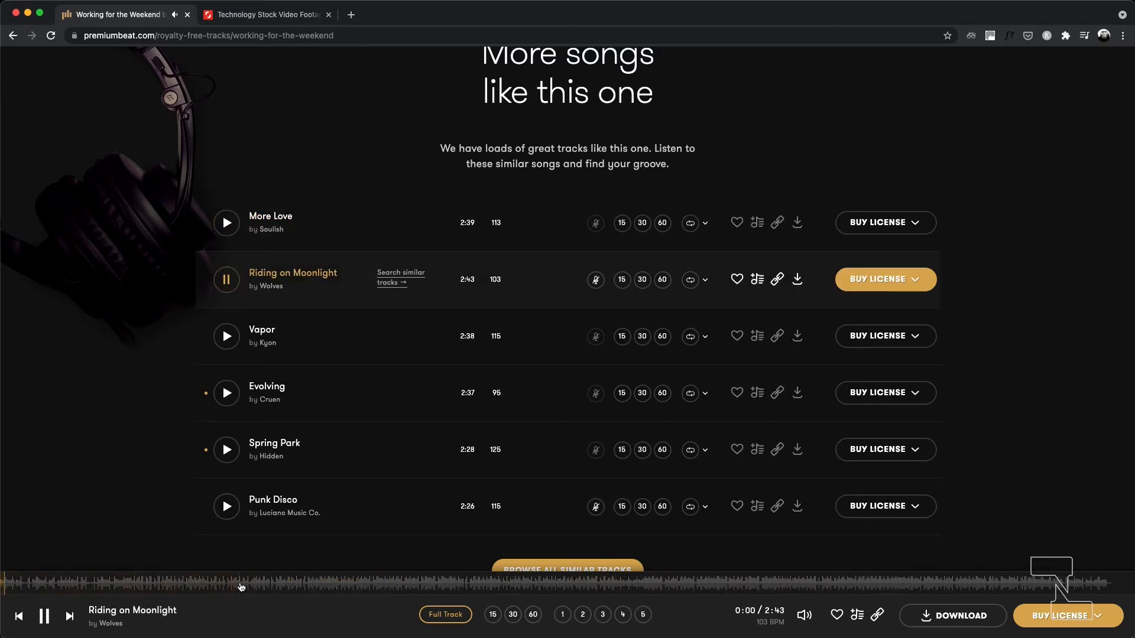
{"action": "left_click", "coordinate": [225, 335]}
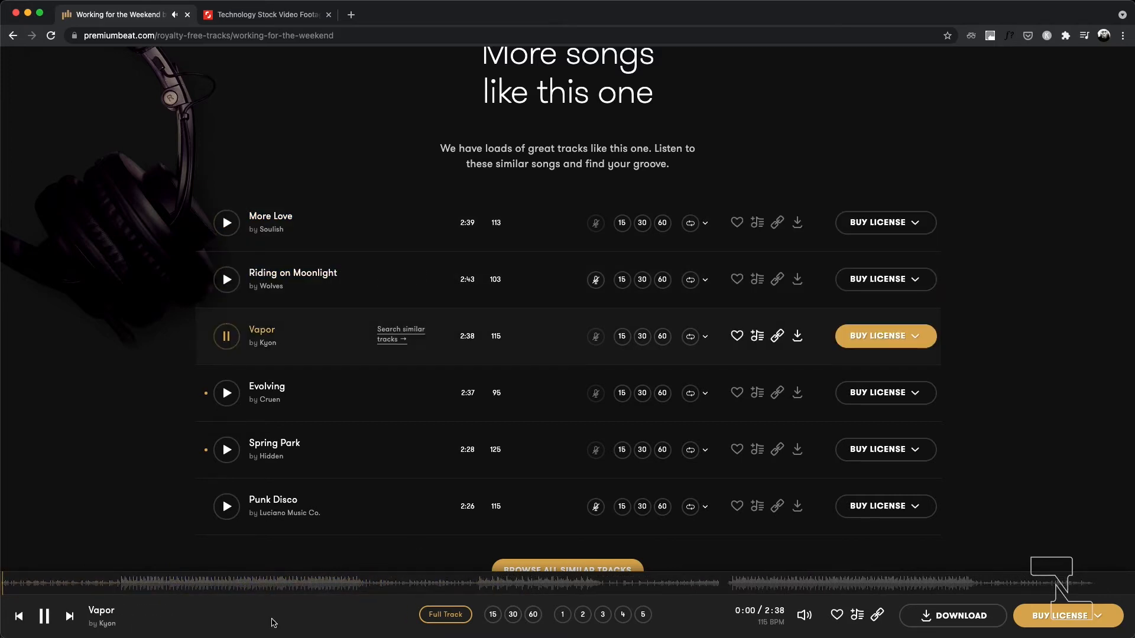
{"action": "left_click", "coordinate": [226, 506]}
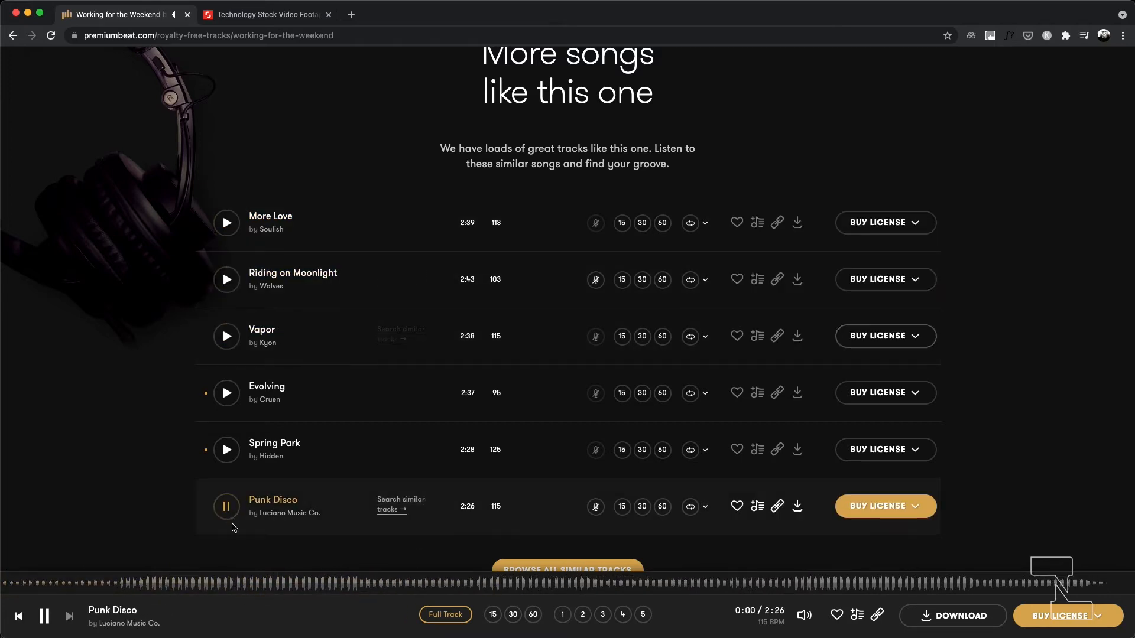
{"action": "left_click", "coordinate": [285, 584]}
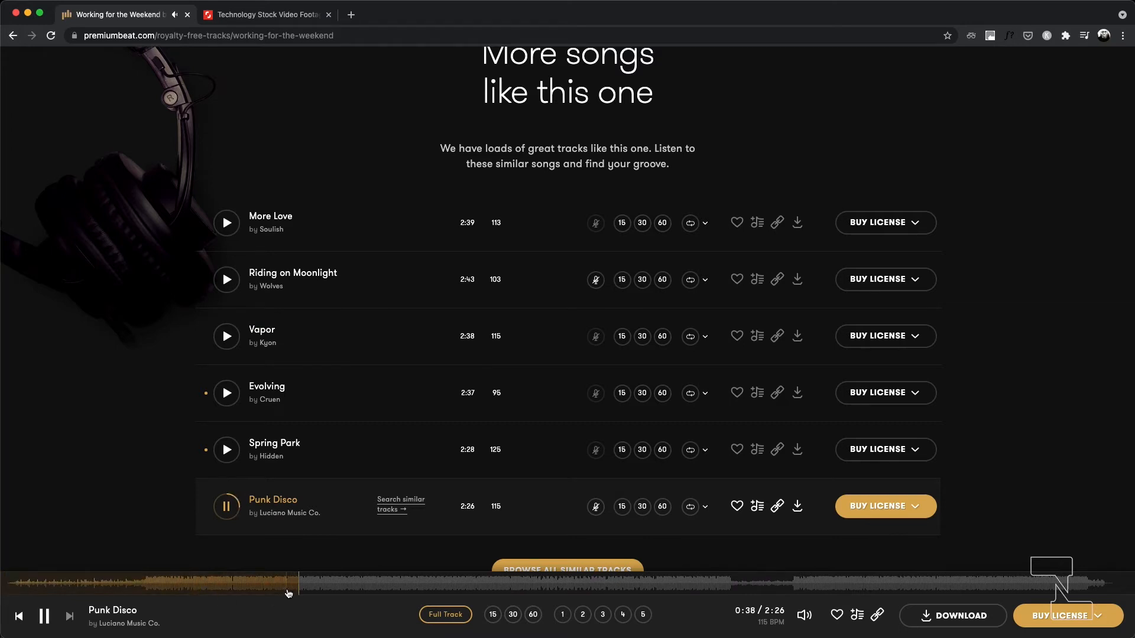
{"action": "mouse_move", "coordinate": [737, 506]}
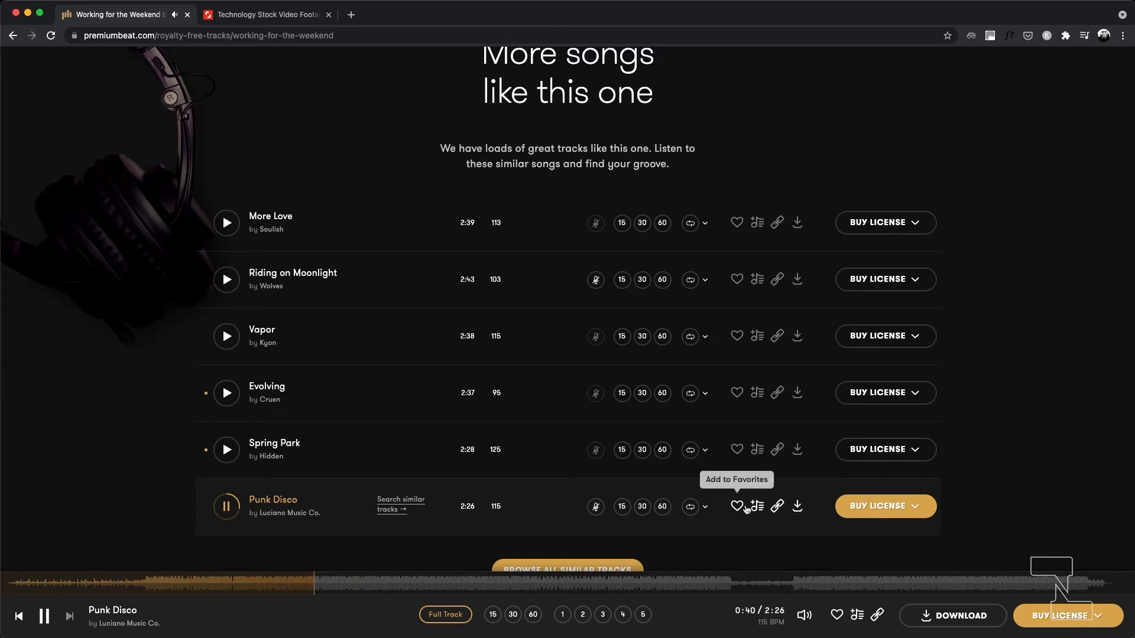
{"action": "left_click", "coordinate": [735, 506]}
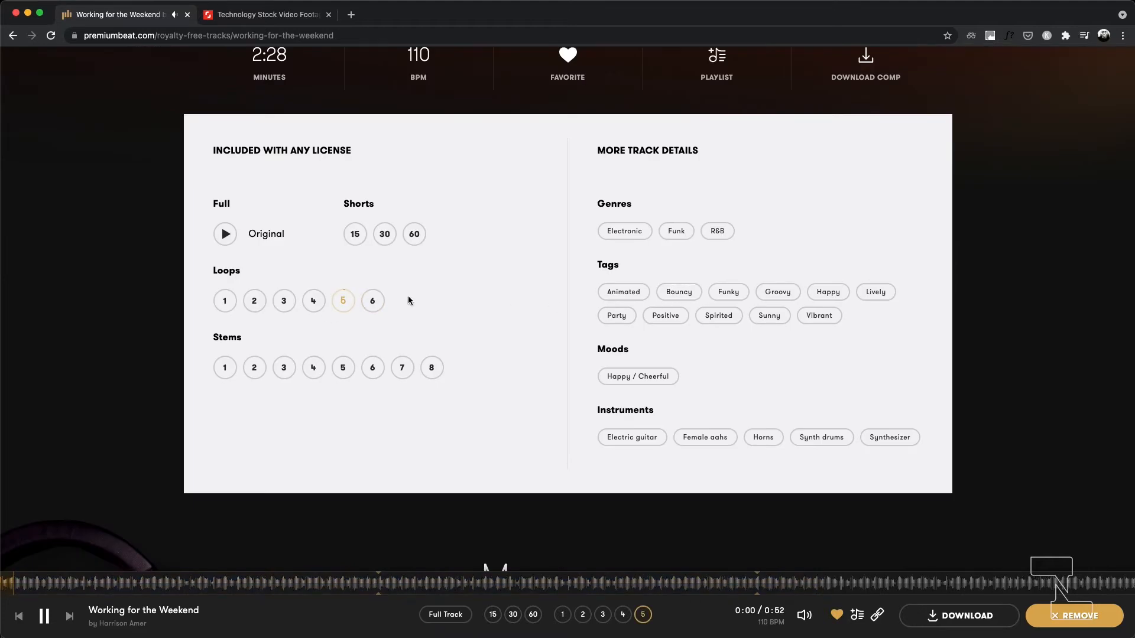
- Open Harrison Amer's artist profile and scroll through the 67 listed tracks
{"action": "left_click", "coordinate": [372, 300]}
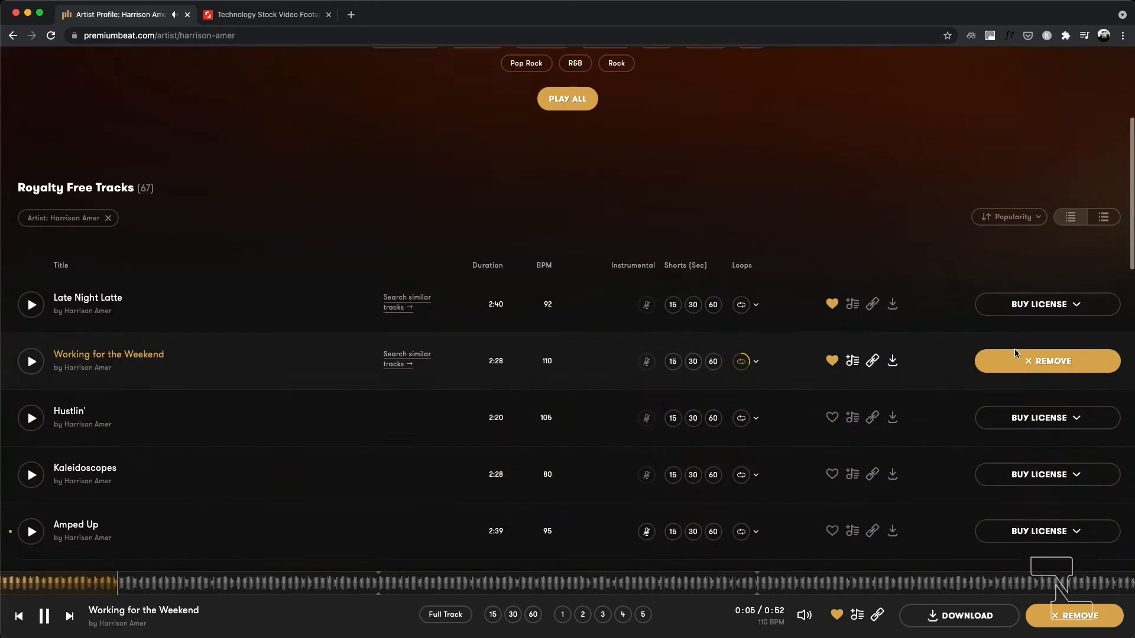
{"action": "scroll", "scroll_direction": "down", "scroll_amount": 3}
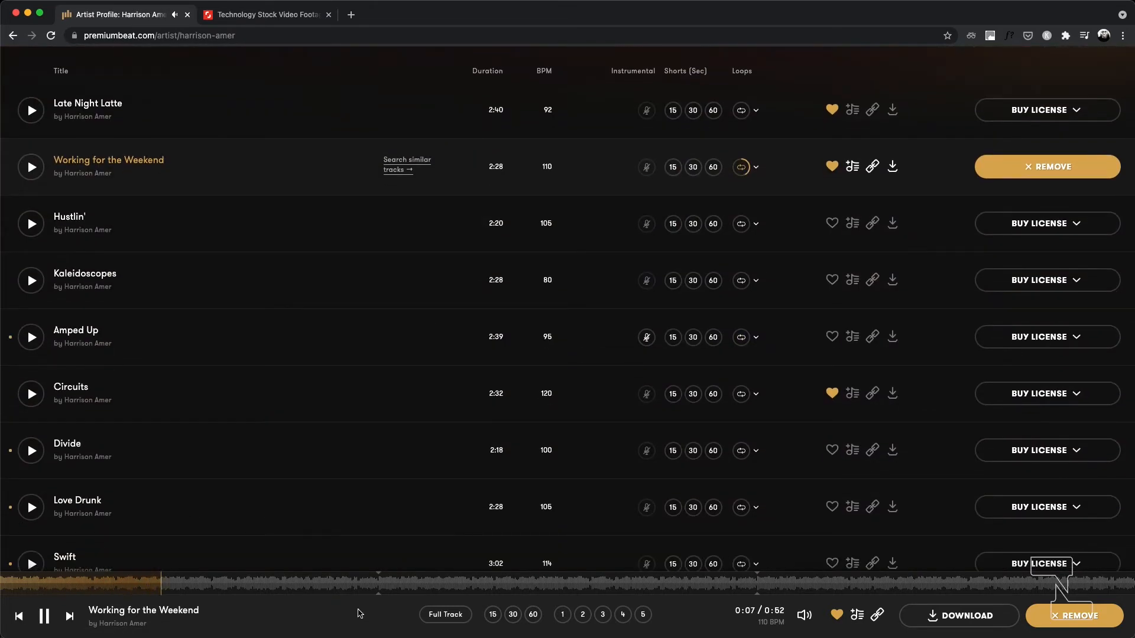
{"action": "scroll", "scroll_direction": "up", "scroll_amount": 3}
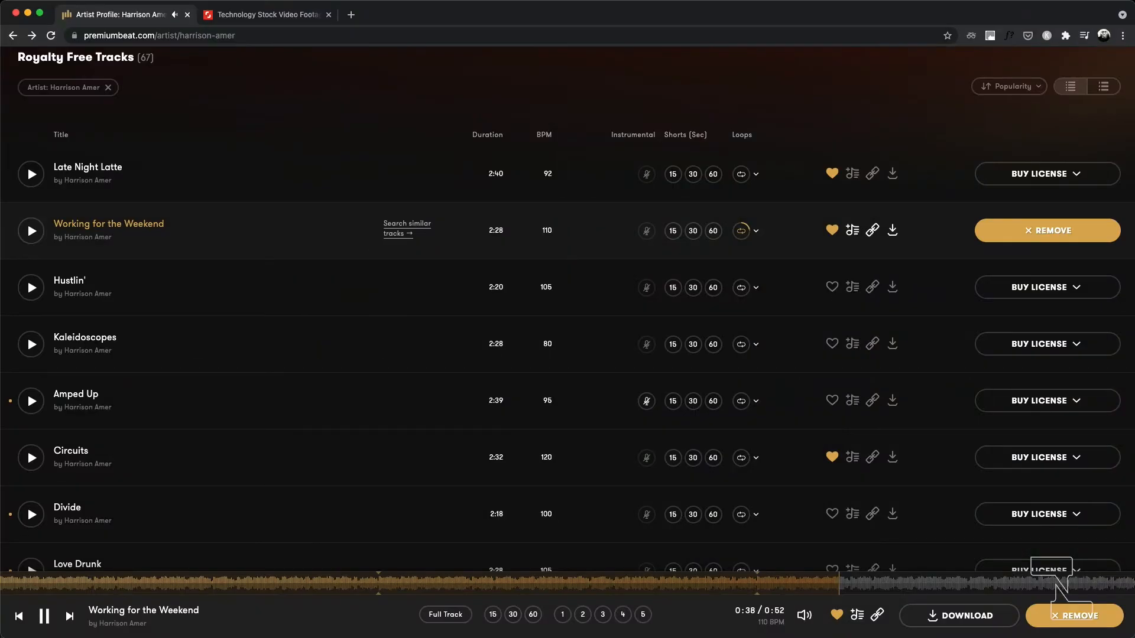
{"action": "mouse_move", "coordinate": [625, 428]}
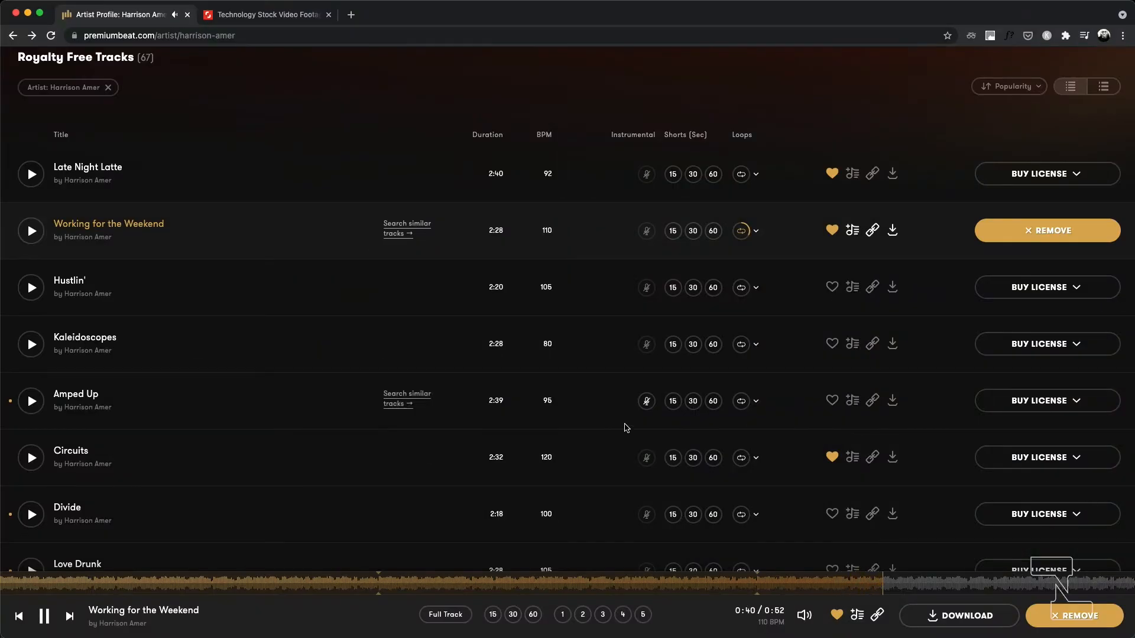
{"action": "scroll", "scroll_direction": "down", "scroll_amount": 3}
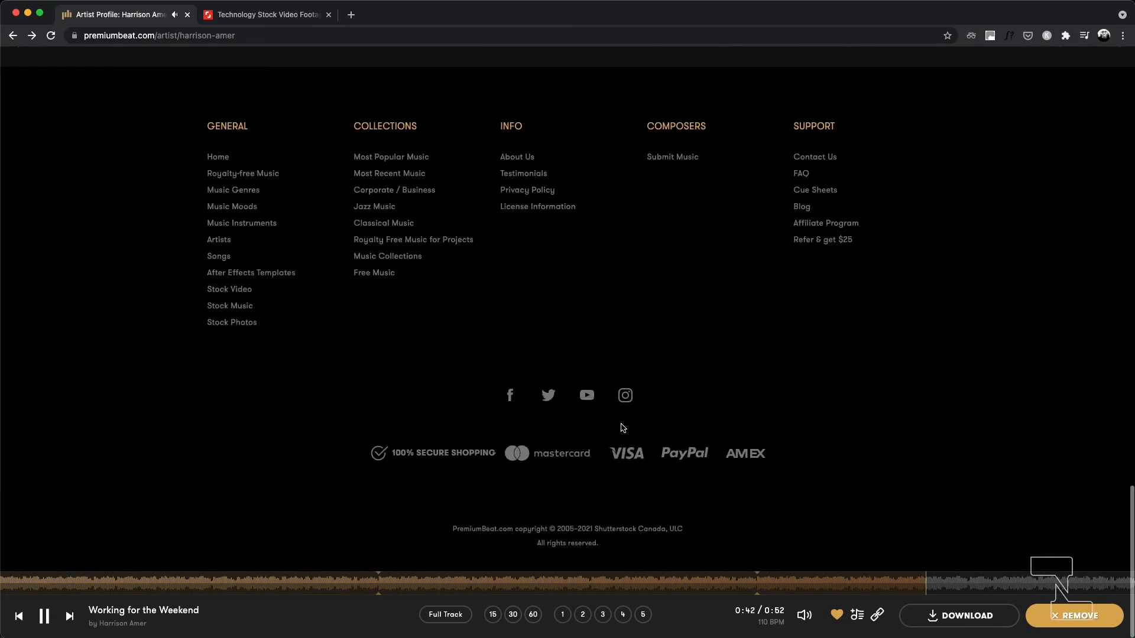
- Go to Free Music, browse the 11 free tracks, and play Flies Away
{"action": "left_click", "coordinate": [374, 273]}
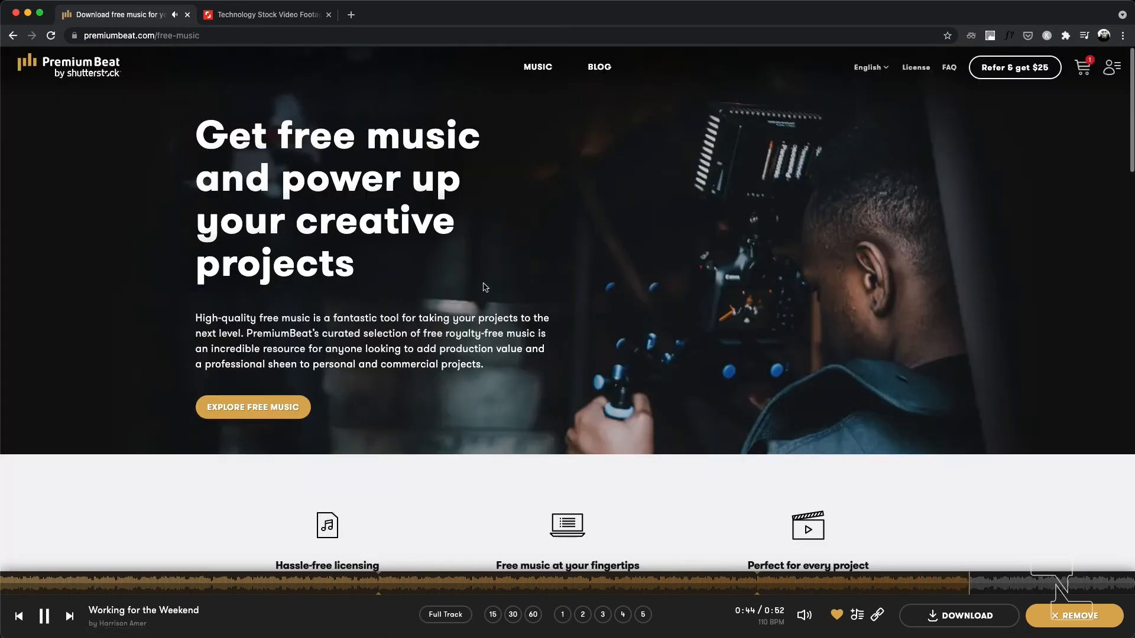
{"action": "scroll", "scroll_direction": "down", "scroll_amount": 3}
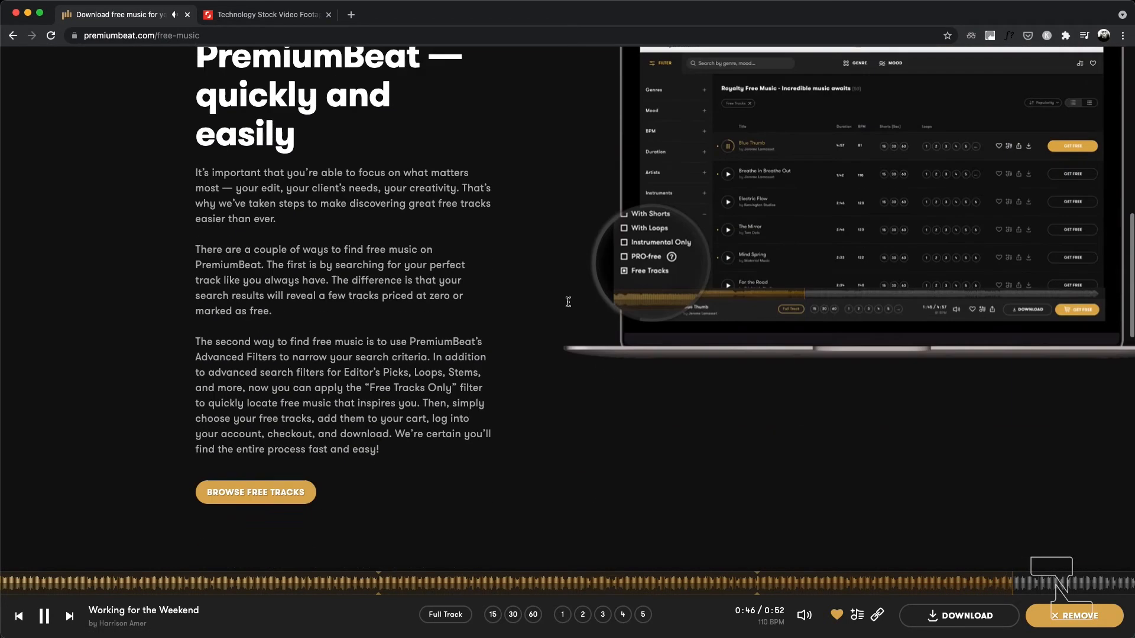
{"action": "left_click", "coordinate": [255, 492]}
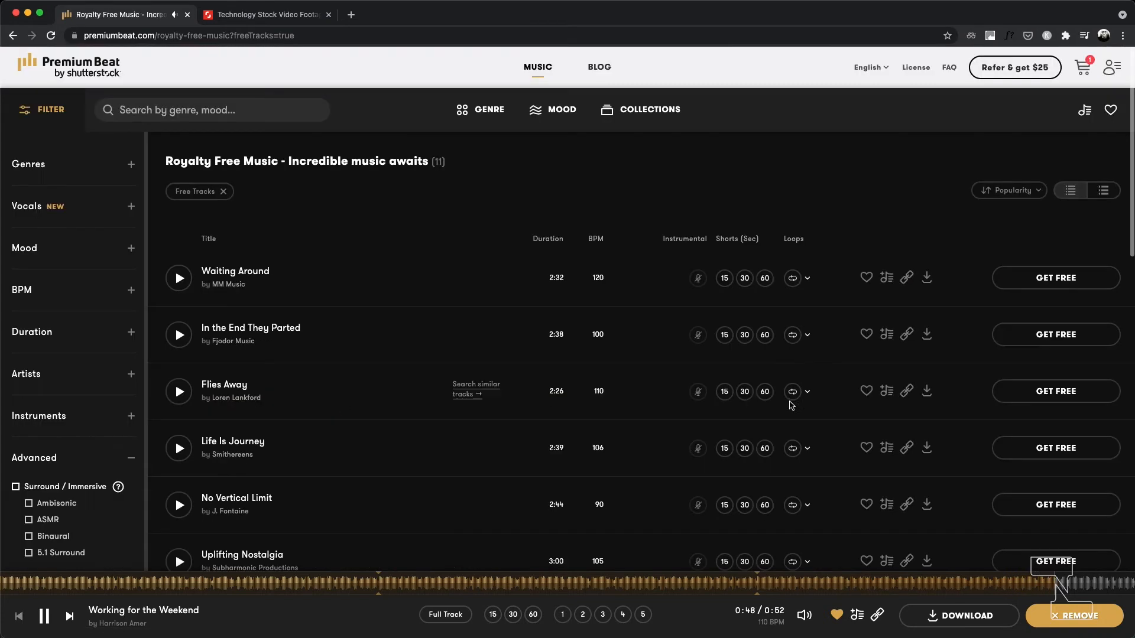
{"action": "scroll", "scroll_direction": "down", "scroll_amount": 3}
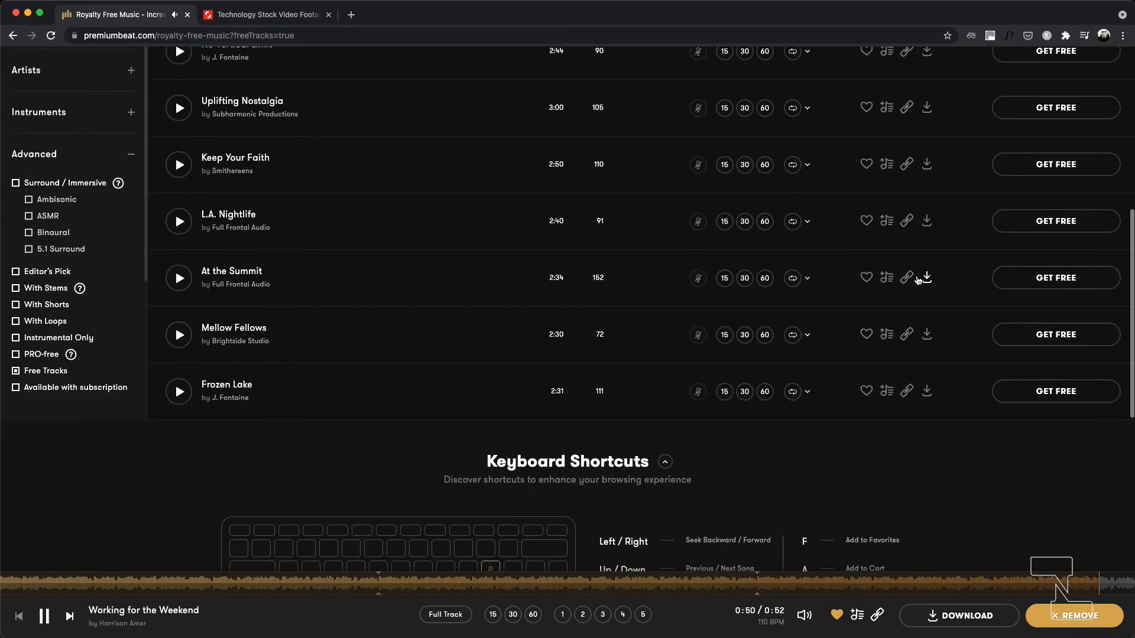
{"action": "scroll", "scroll_direction": "up", "scroll_amount": 3}
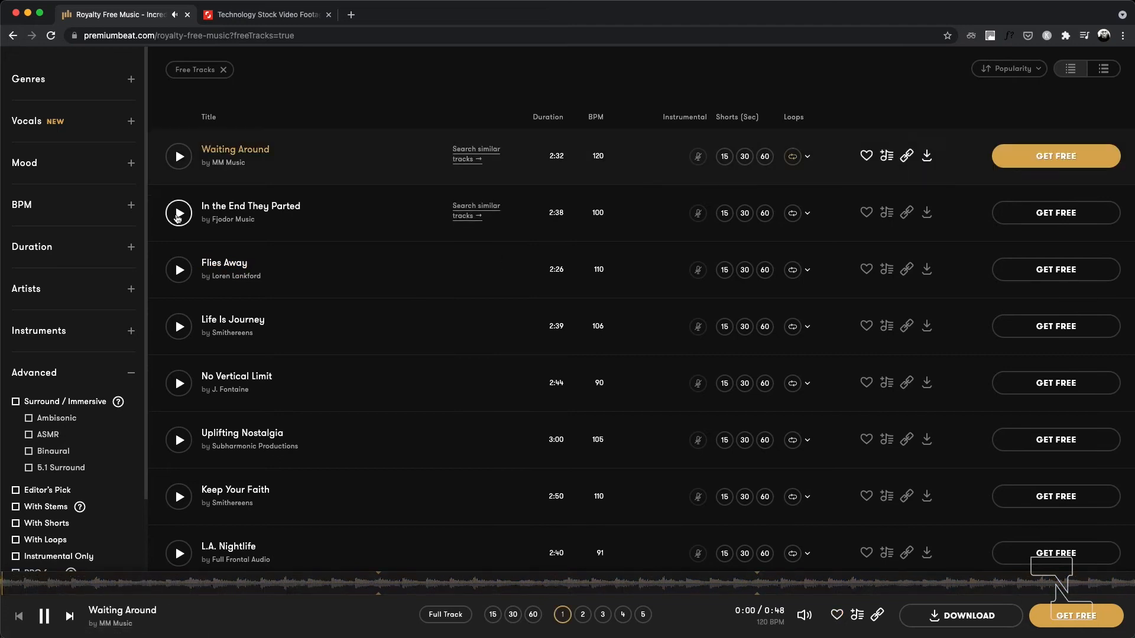
{"action": "left_click", "coordinate": [178, 269]}
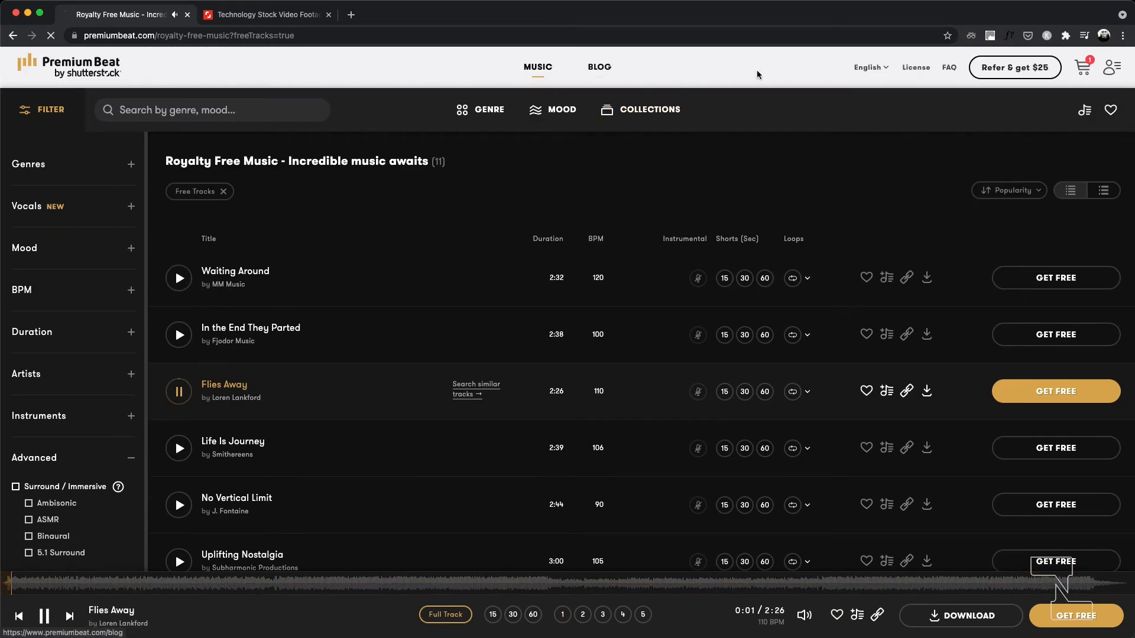
- Browse The Beat blog's Free Downloads category and read the 280 free sound effects article
{"action": "left_click", "coordinate": [598, 67]}
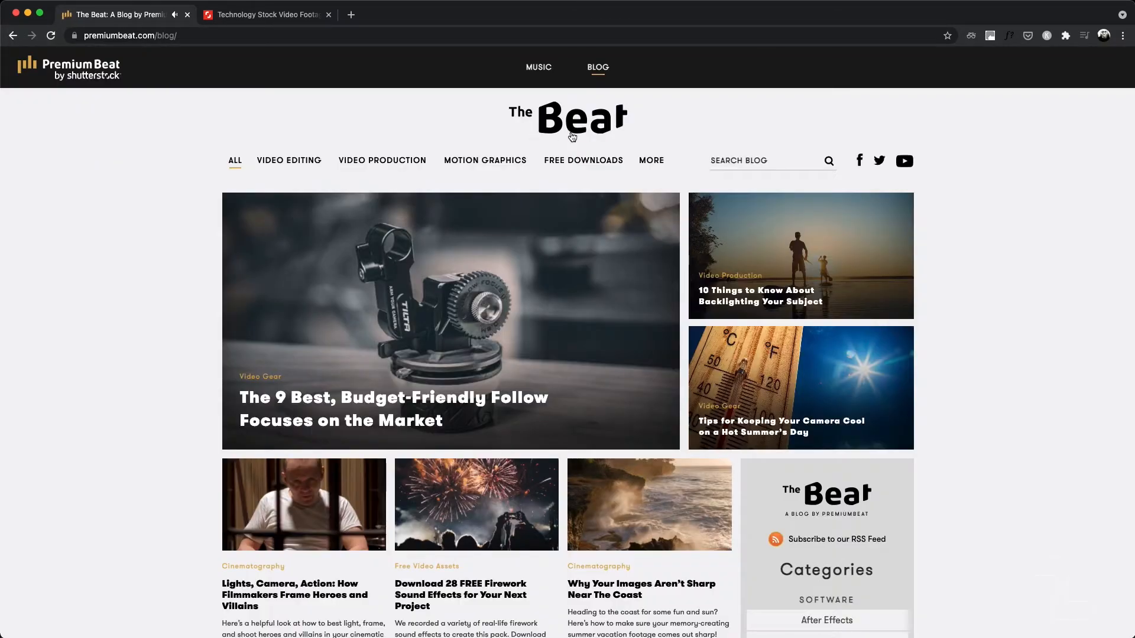
{"action": "left_click", "coordinate": [582, 160]}
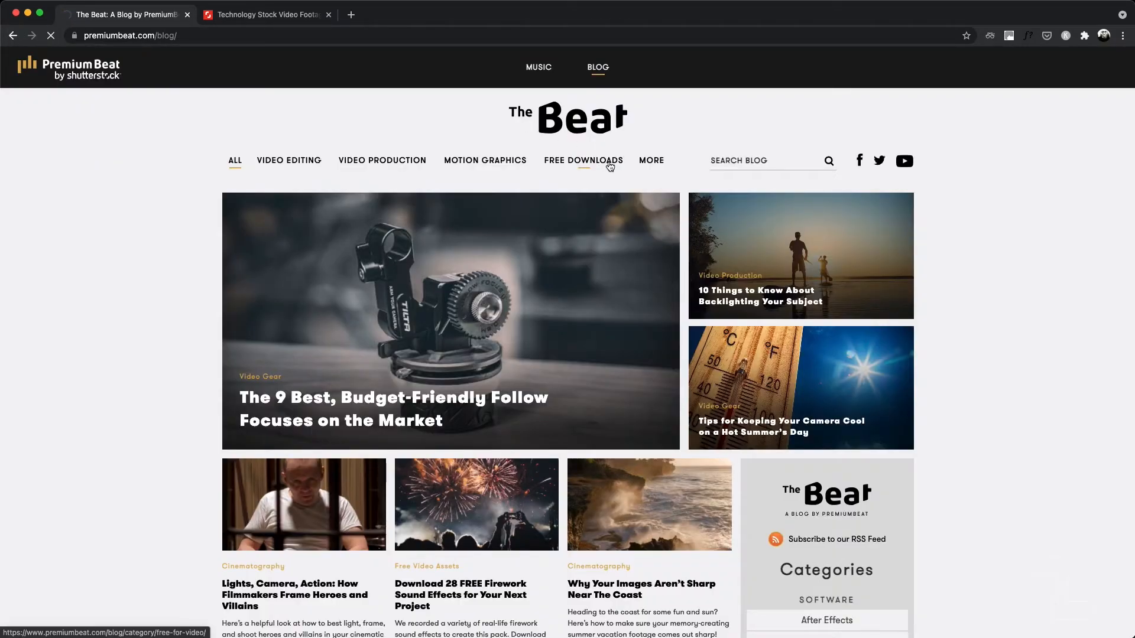
{"action": "left_click", "coordinate": [583, 160]}
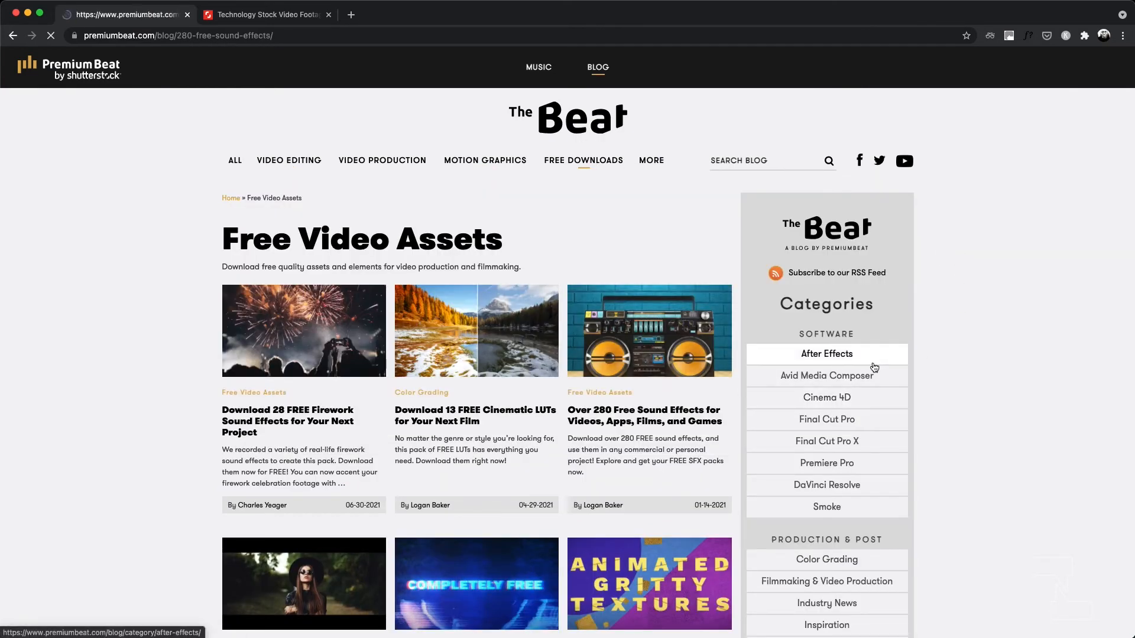
{"action": "left_click", "coordinate": [644, 415]}
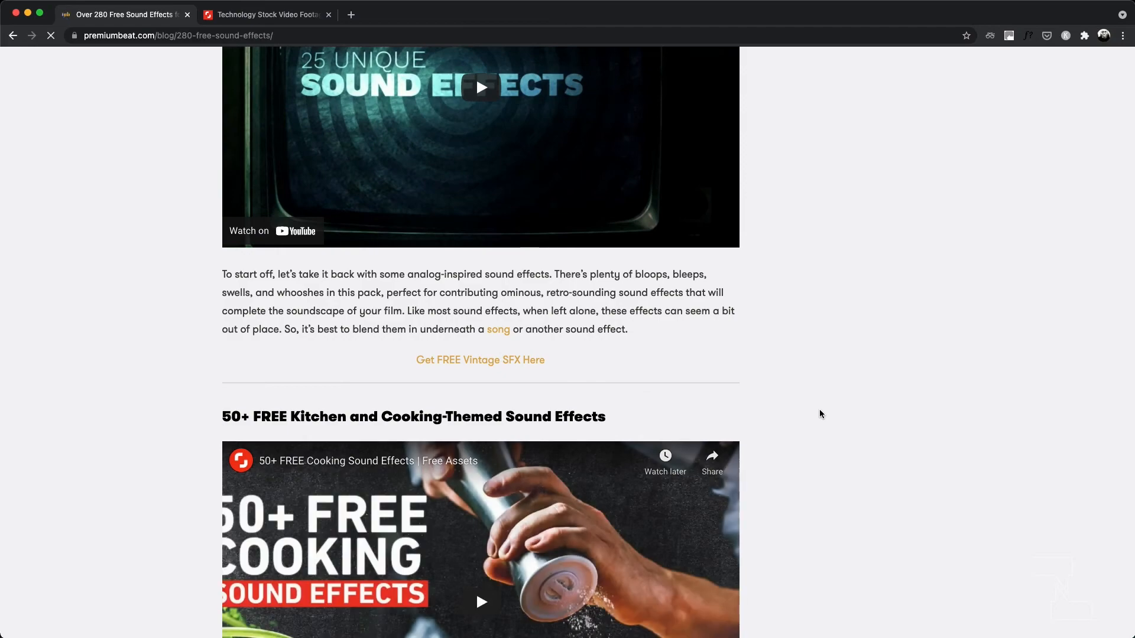
{"action": "scroll", "scroll_direction": "up", "scroll_amount": 3}
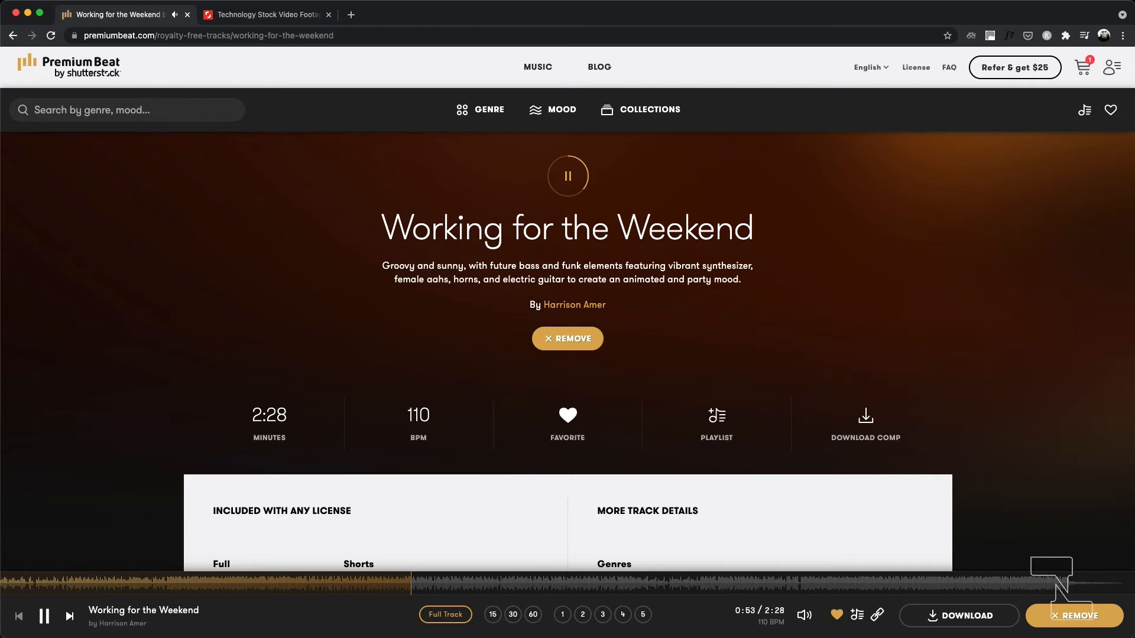
- Scroll down to the Pick Your Music Plan pricing section
{"action": "scroll", "scroll_direction": "down", "scroll_amount": 3}
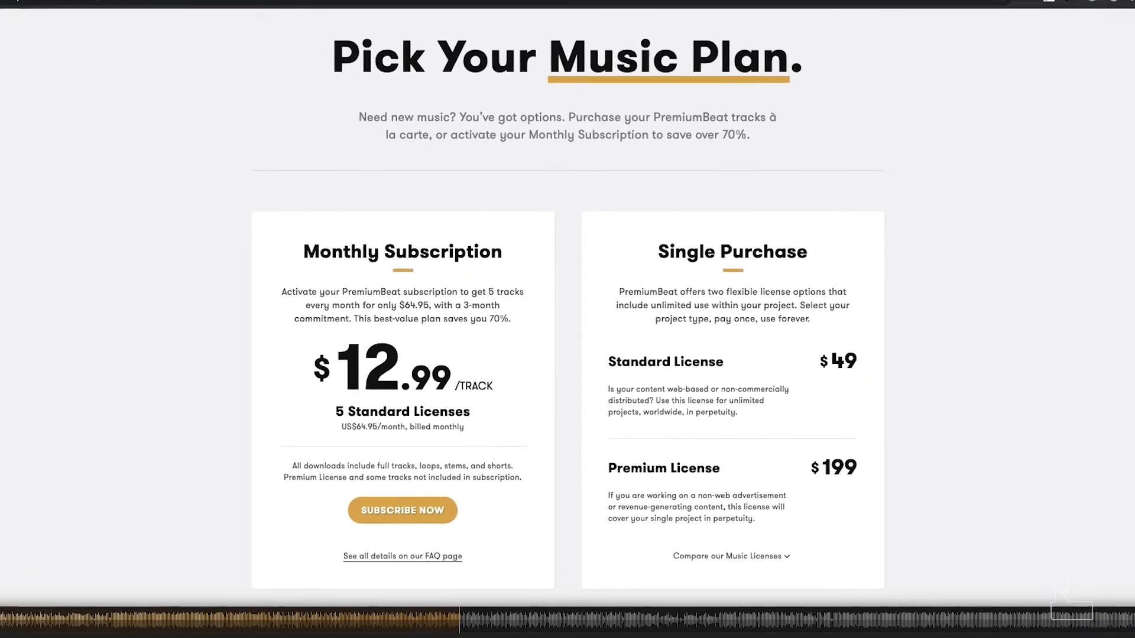
{"action": "scroll", "scroll_direction": "down", "scroll_amount": 3}
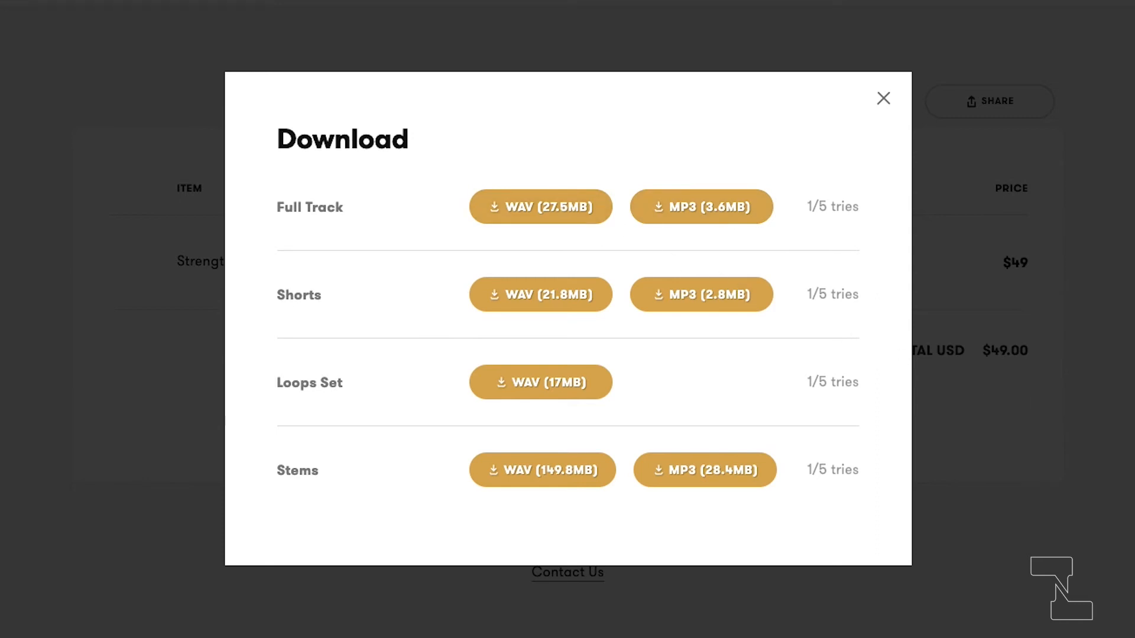
- Scroll through the Music Agreement licence terms, then go back to the music catalogue
{"action": "left_click", "coordinate": [882, 98]}
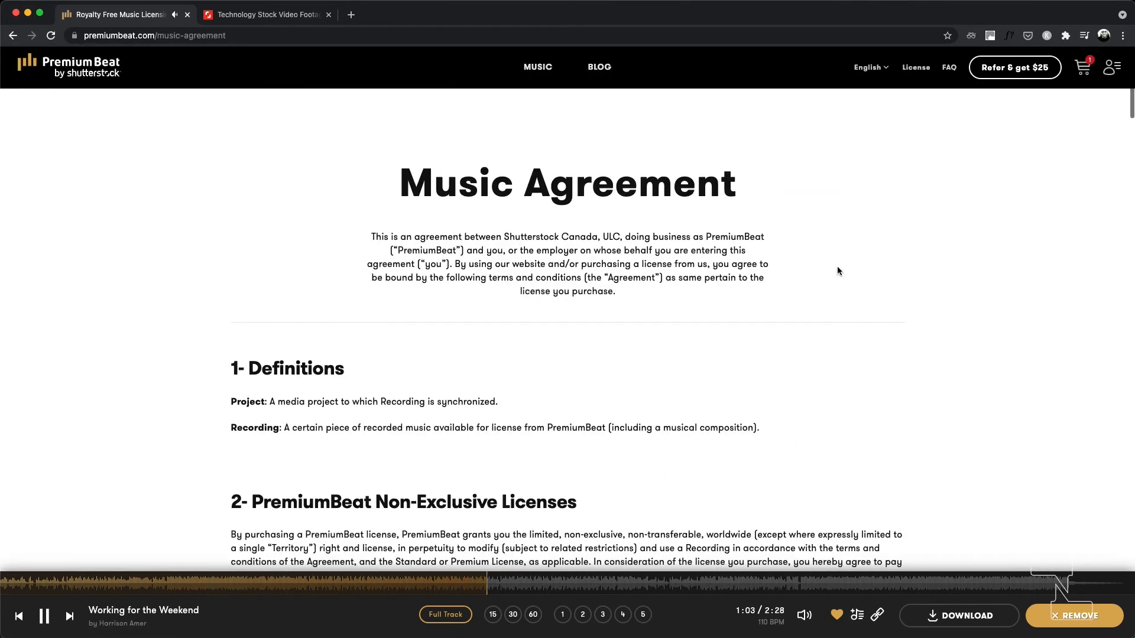
{"action": "scroll", "scroll_direction": "down", "scroll_amount": 3}
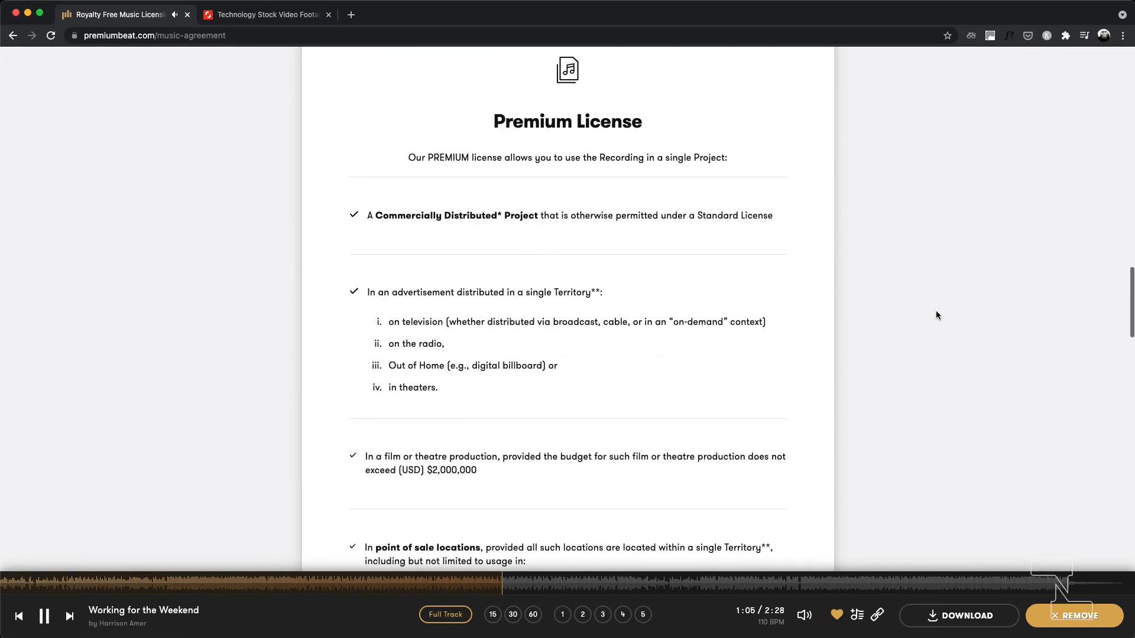
{"action": "scroll", "scroll_direction": "down", "scroll_amount": 3}
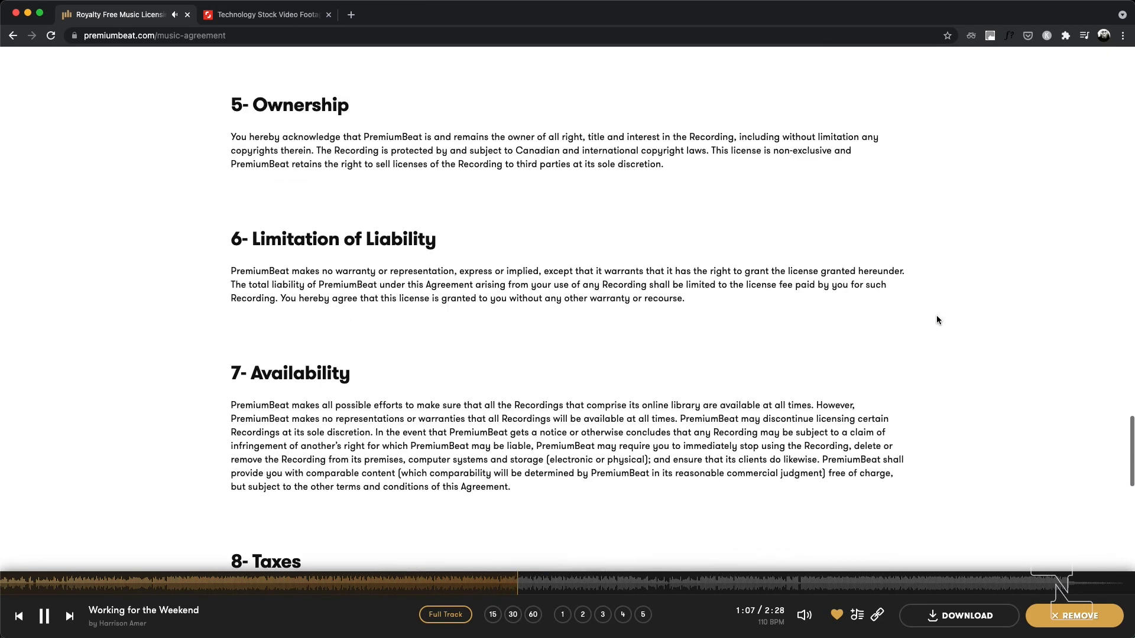
{"action": "scroll", "scroll_direction": "down", "scroll_amount": 3}
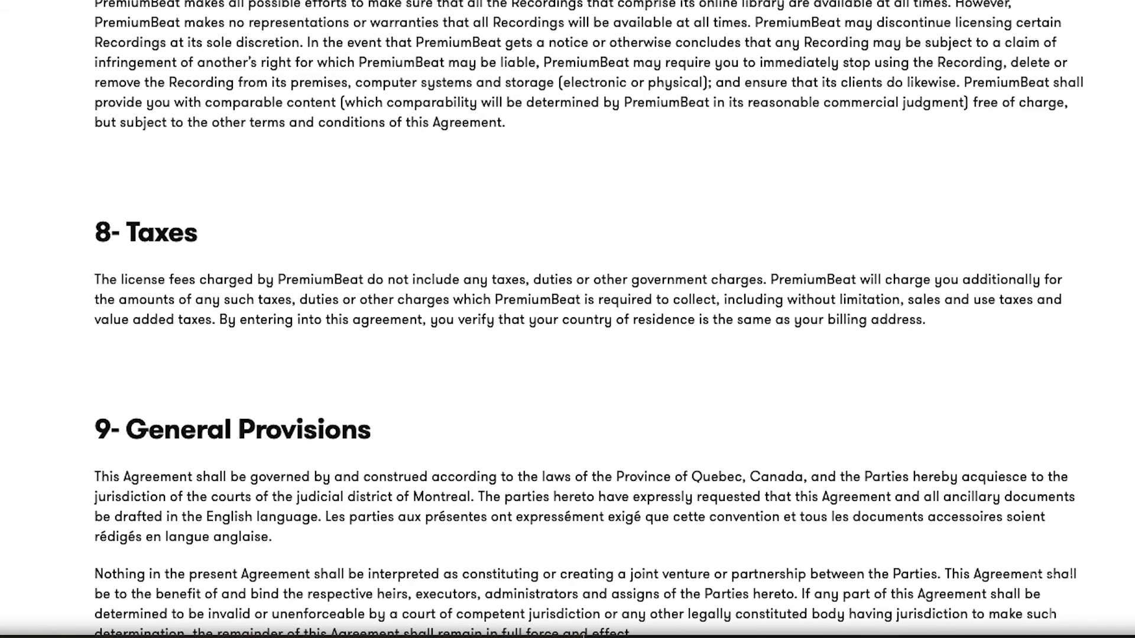
{"action": "left_click", "coordinate": [125, 14]}
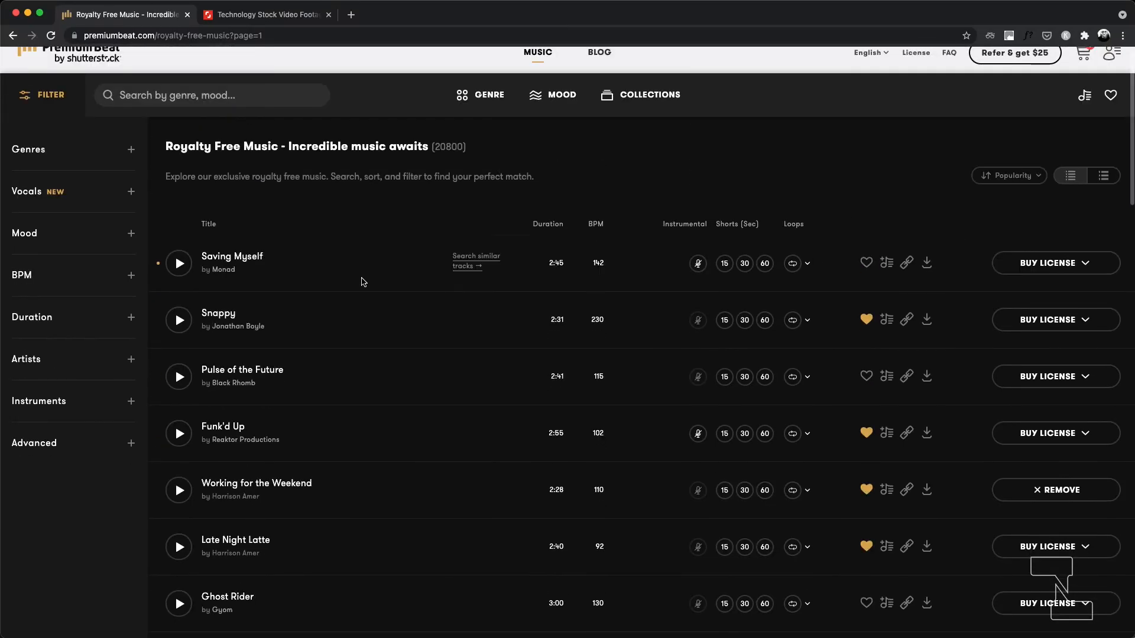
- Play Late Night Latte and Working for the Weekend, then open Working for the Weekend's page
{"action": "left_click", "coordinate": [178, 546]}
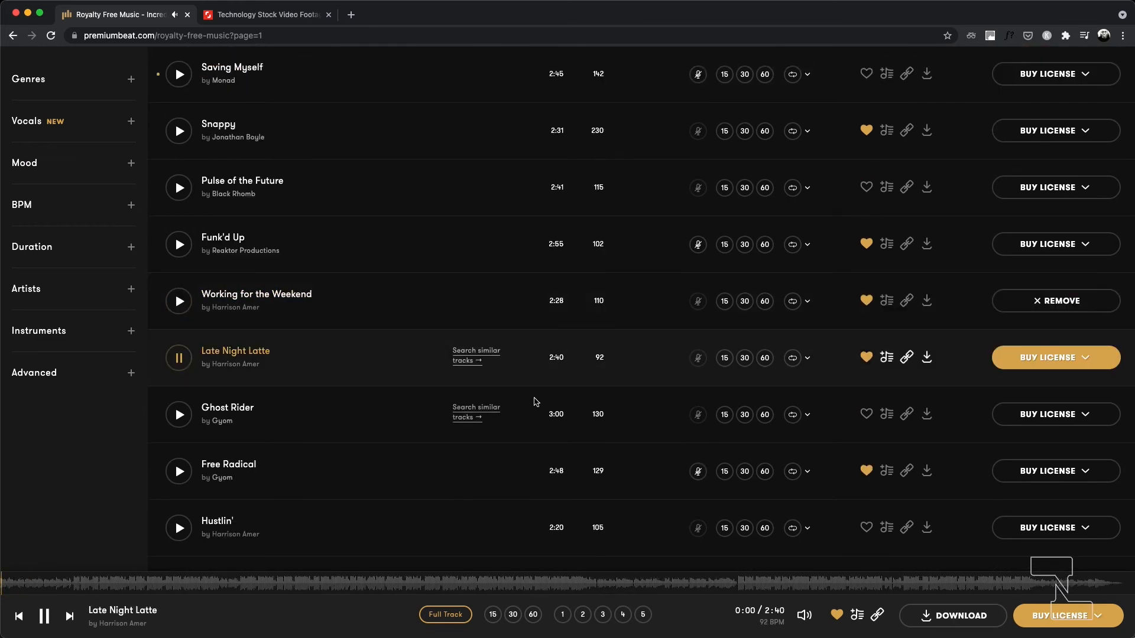
{"action": "left_click", "coordinate": [178, 301]}
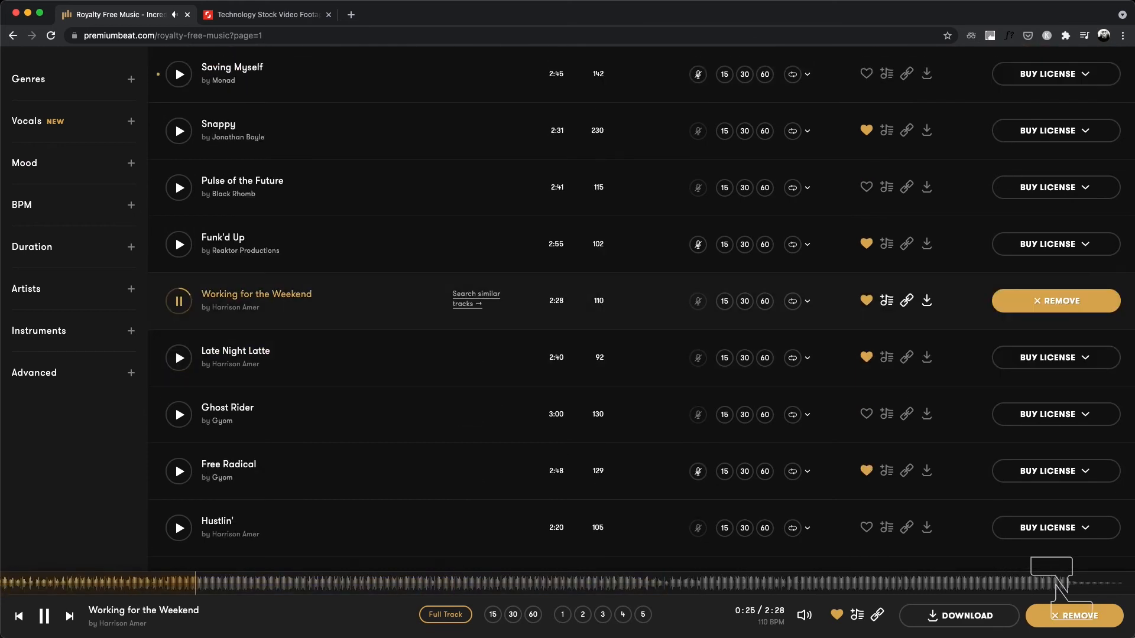
{"action": "left_click", "coordinate": [513, 615]}
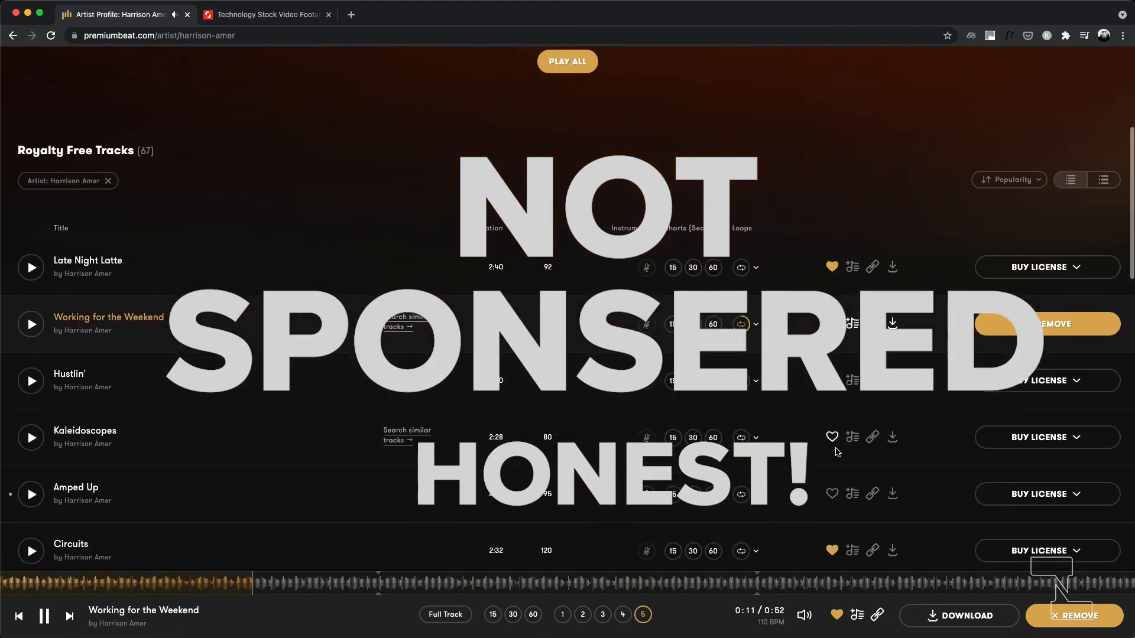
{"action": "left_click", "coordinate": [109, 316]}
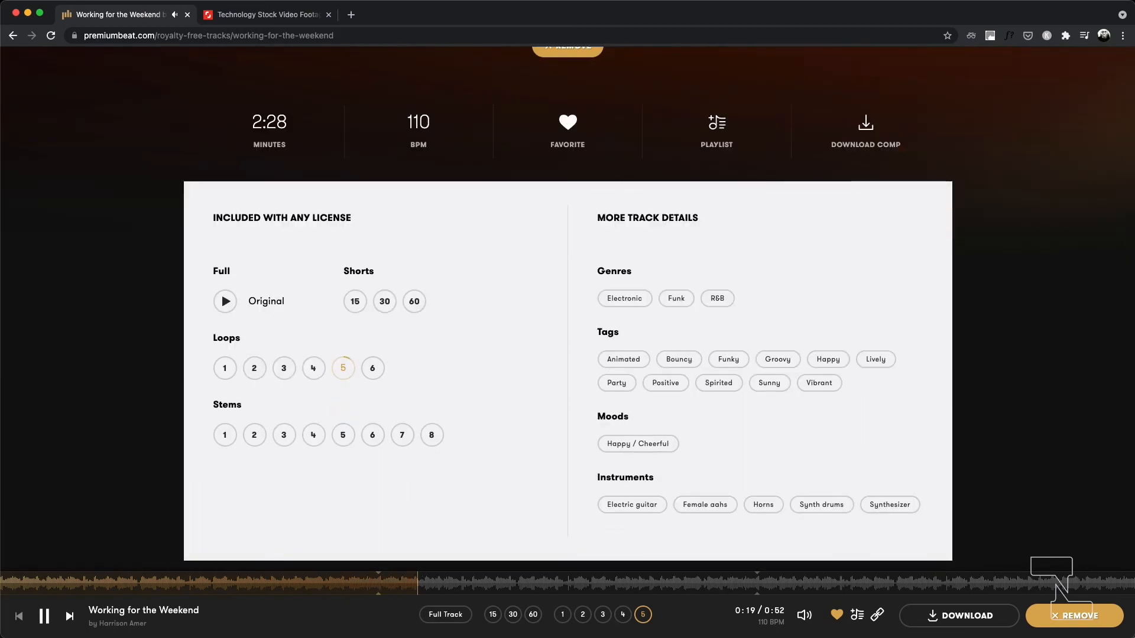